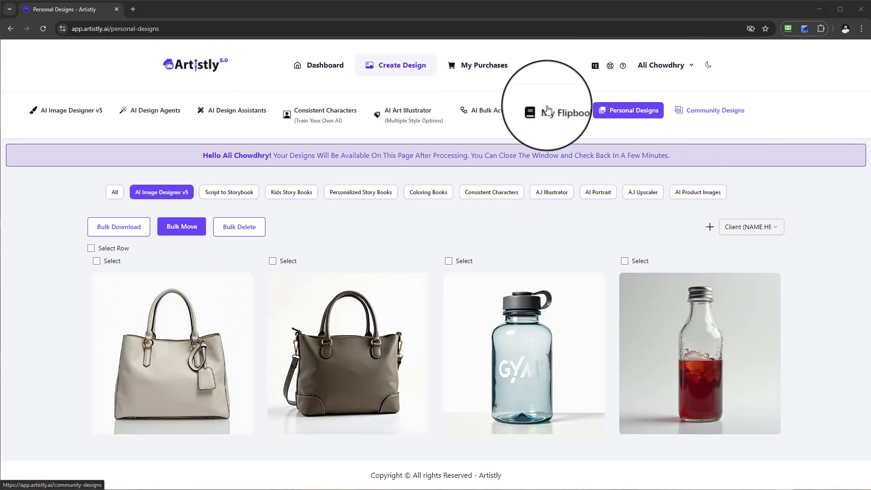
- Go to AI Image Designer v5 and switch to the Community Designs feed
left_click(397, 66)
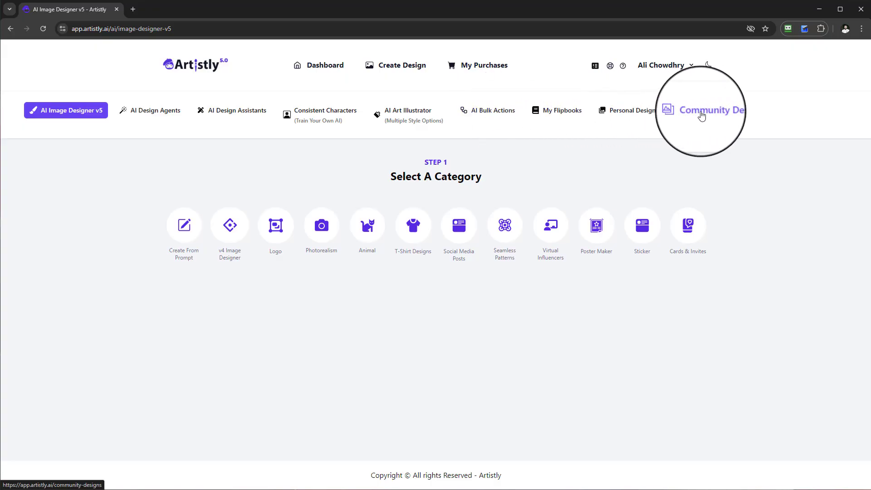
left_click(703, 110)
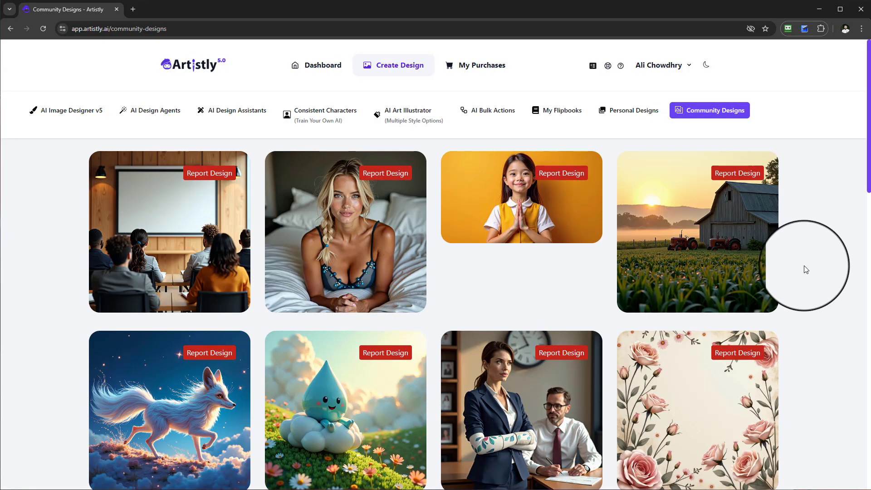
scroll("down", 3)
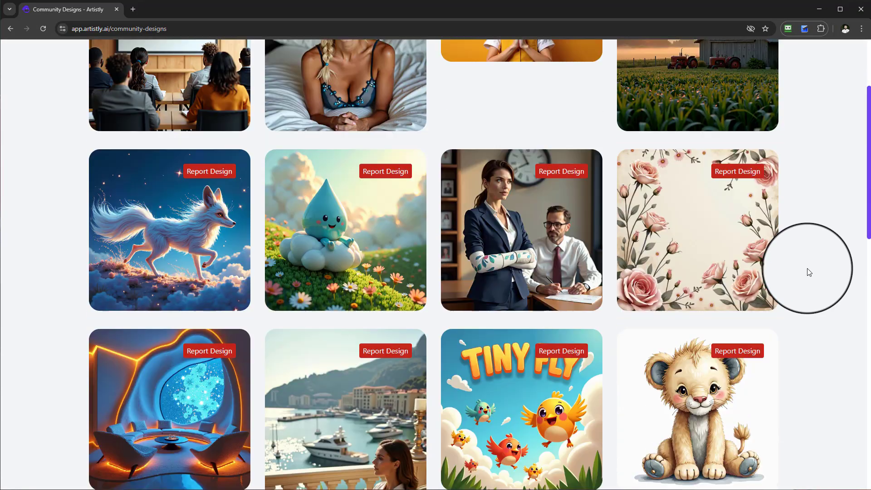
scroll("down", 3)
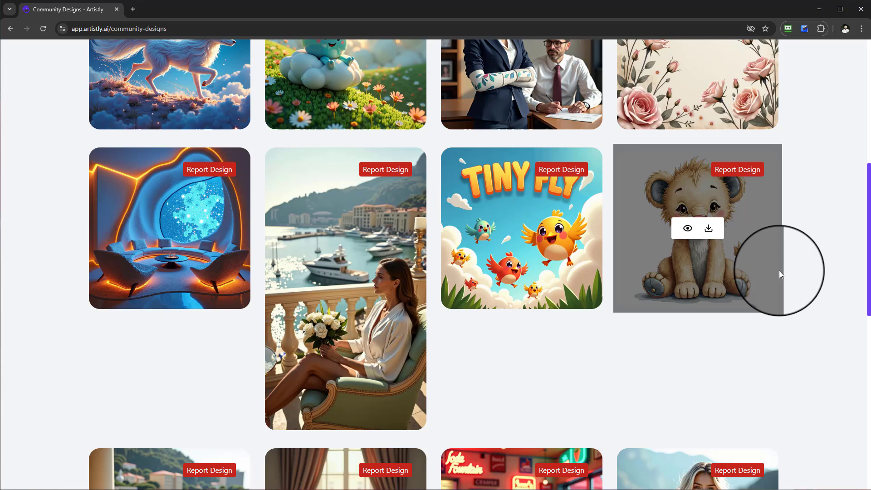
scroll("down", 3)
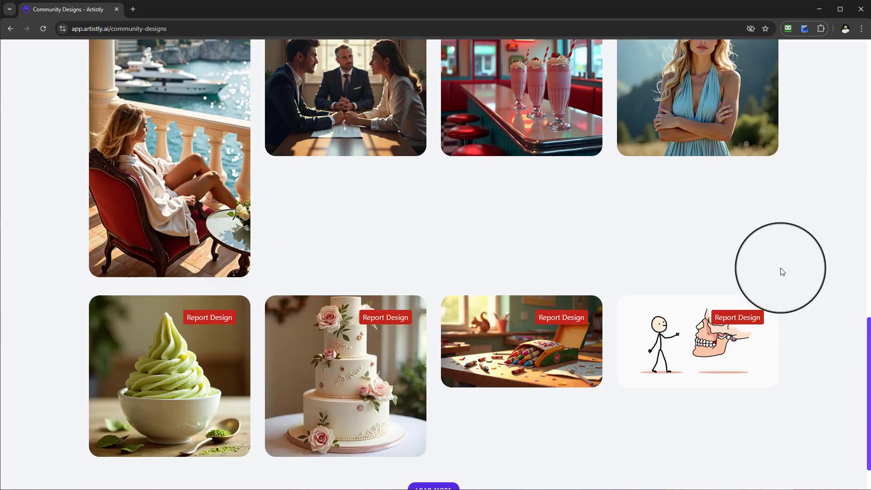
scroll("down", 3)
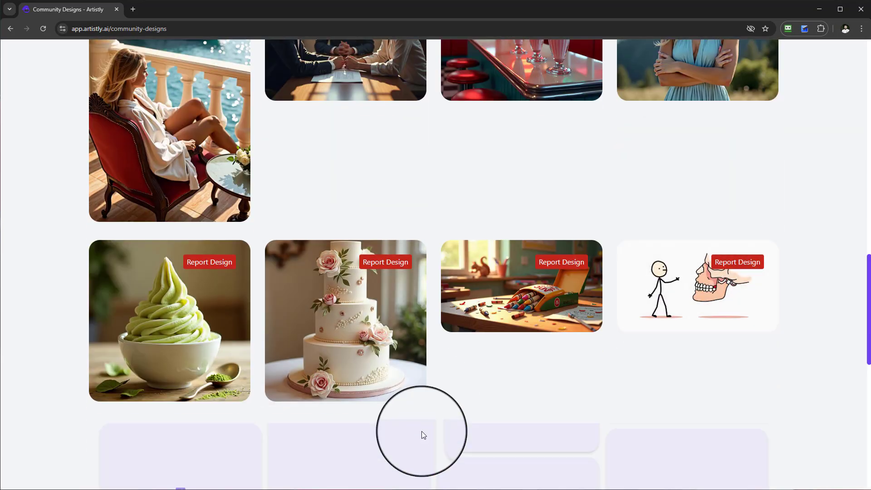
scroll("down", 3)
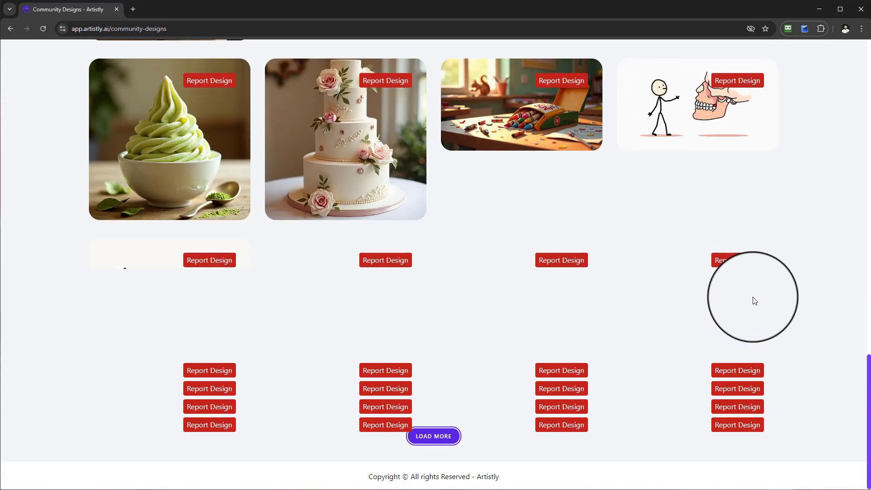
left_click(433, 436)
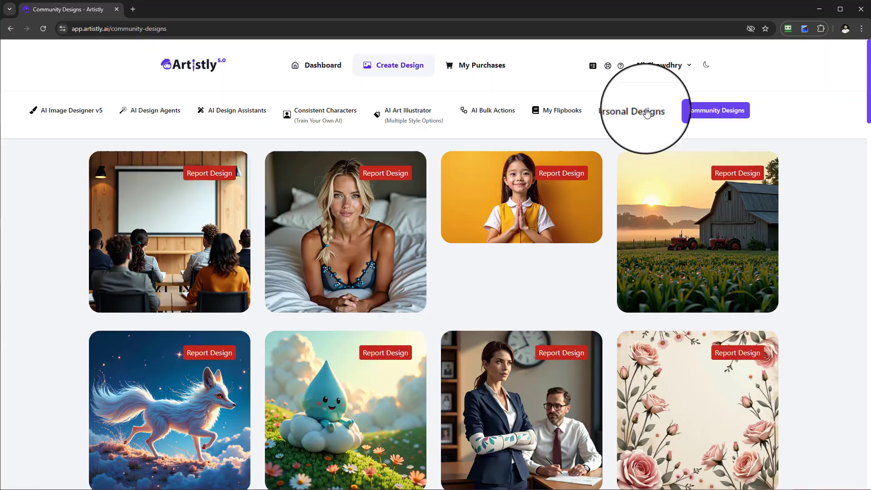
- In Personal Designs, view the olive handbag's details and choose Make It Public
left_click(633, 110)
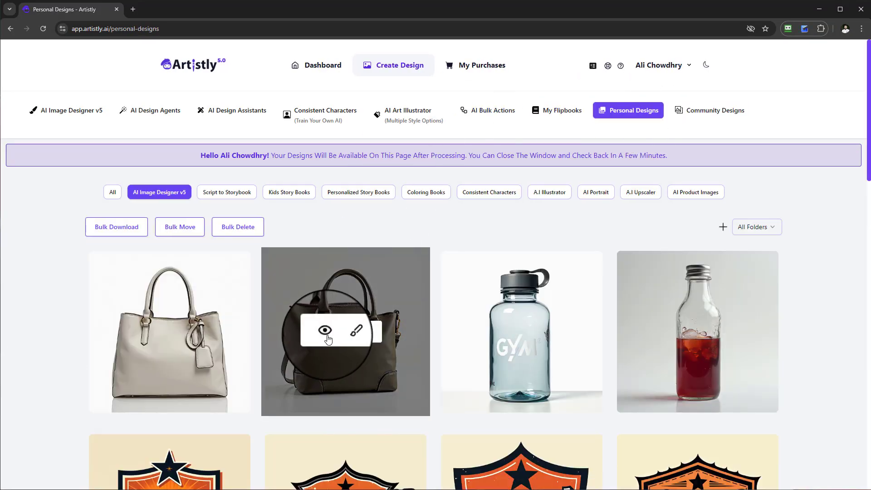
left_click(325, 332)
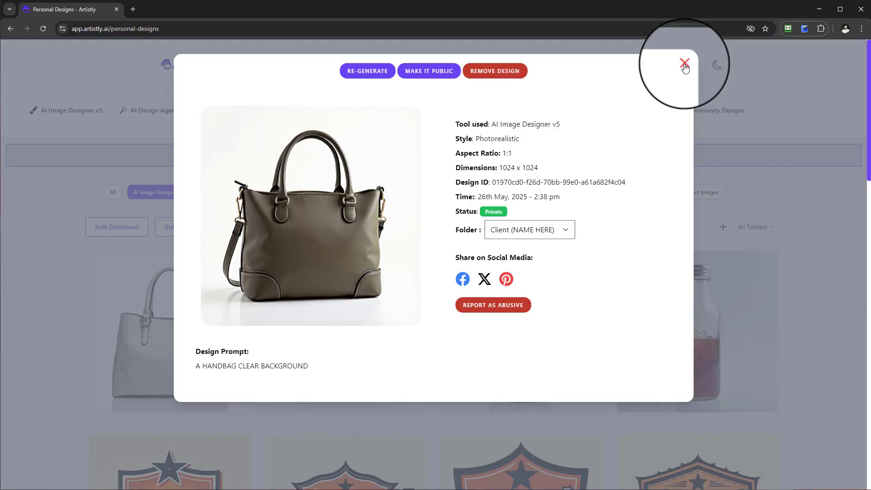
mouse_move(428, 71)
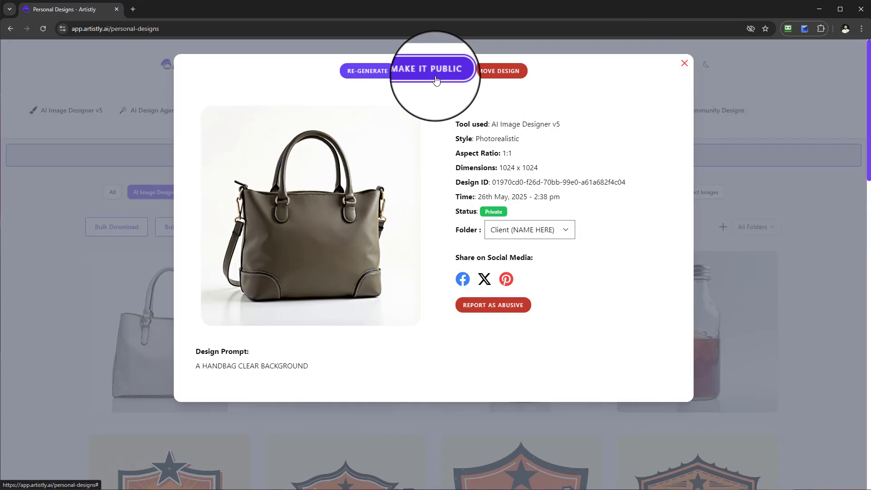
left_click(426, 68)
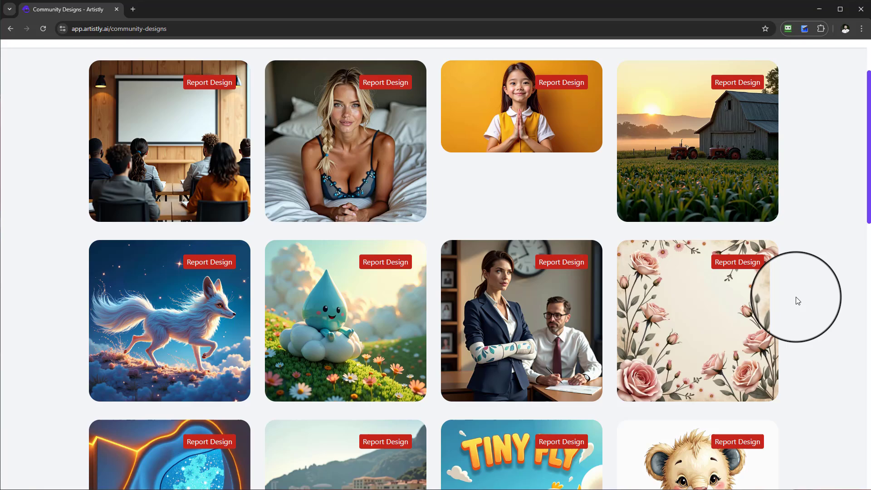
- Browse down the Community Designs feed and load the next batch of designs
scroll("down", 3)
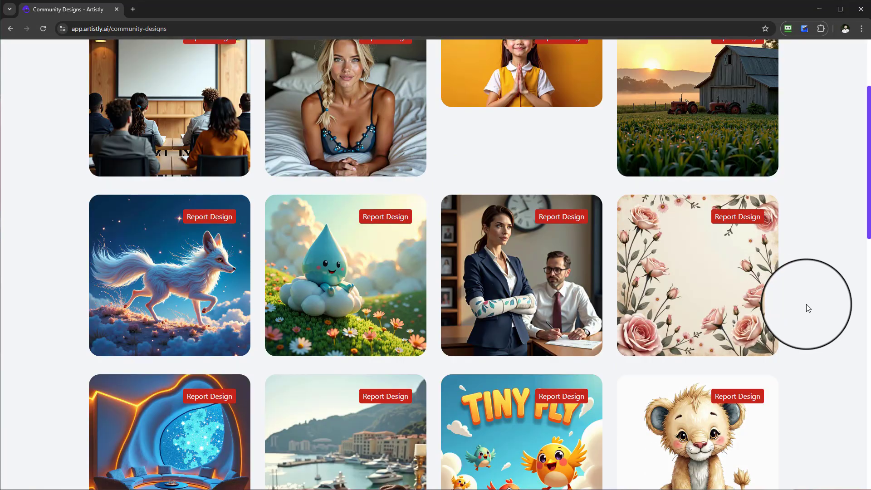
scroll("down", 3)
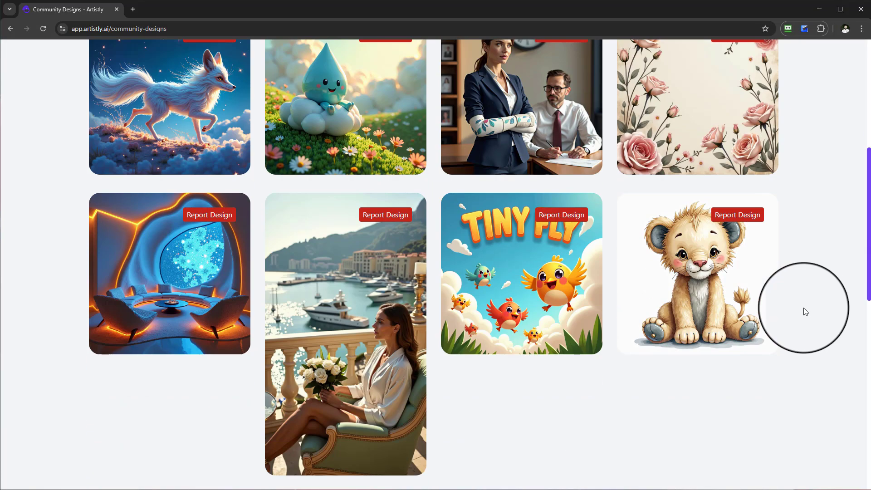
scroll("down", 3)
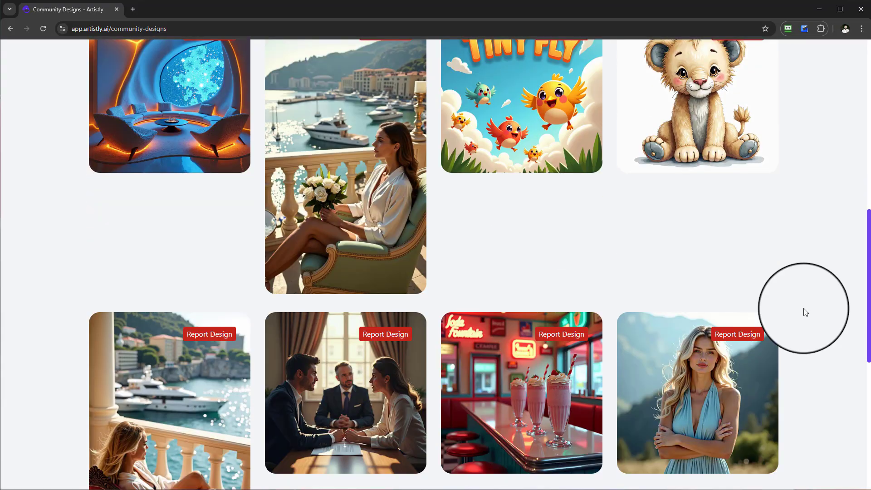
scroll("down", 3)
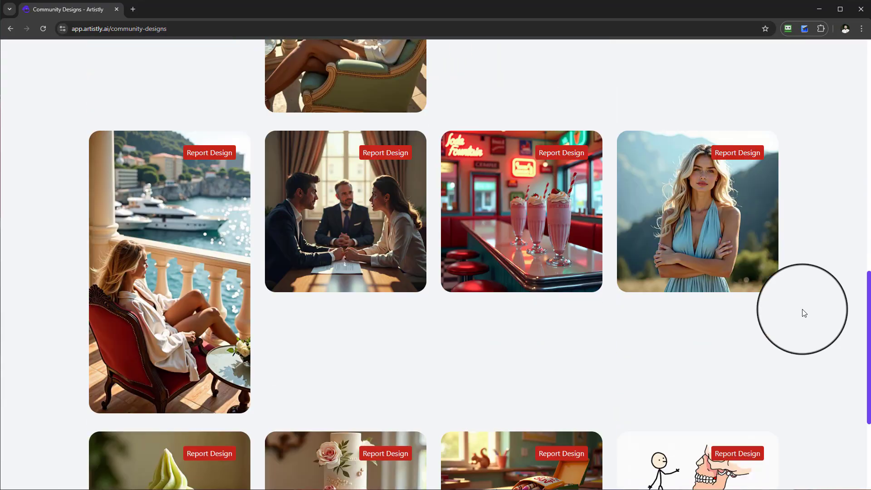
scroll("down", 3)
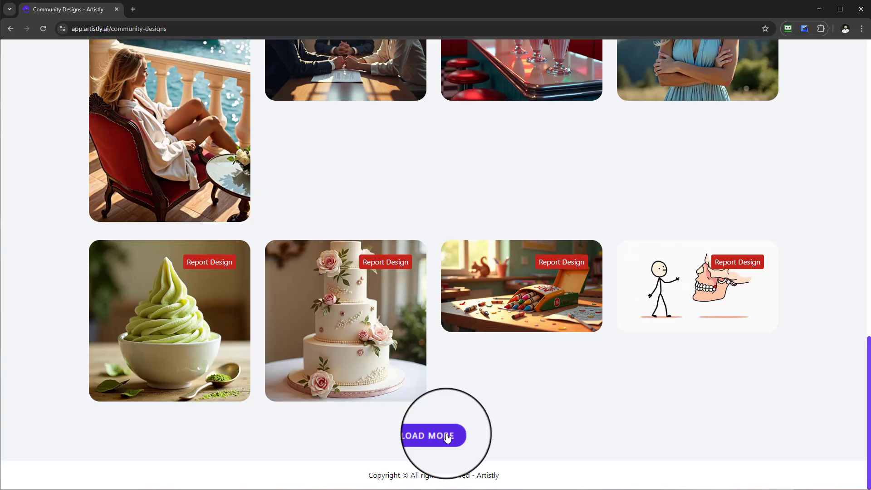
left_click(434, 436)
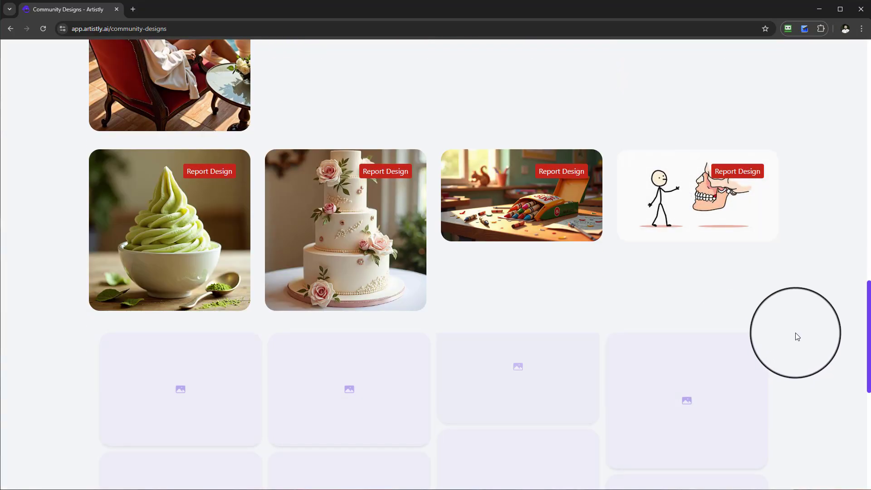
- Browse the new beach sunset and seaside portraits and load another batch
scroll("down", 3)
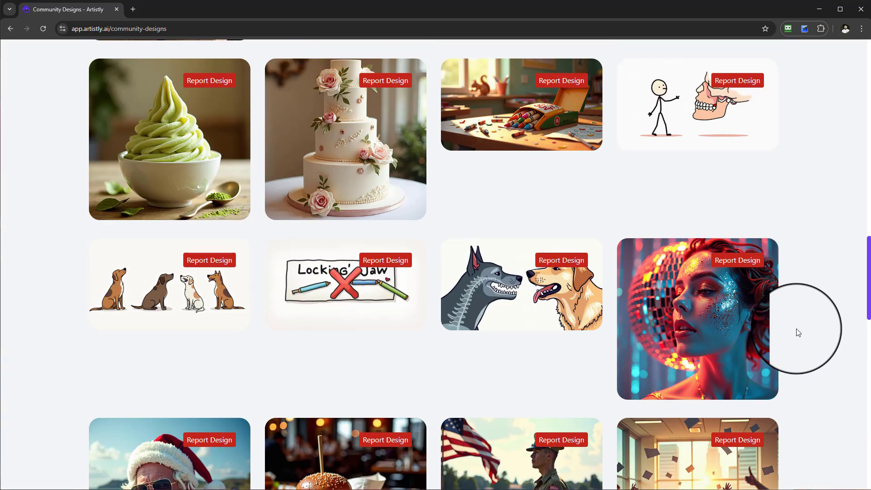
scroll("down", 3)
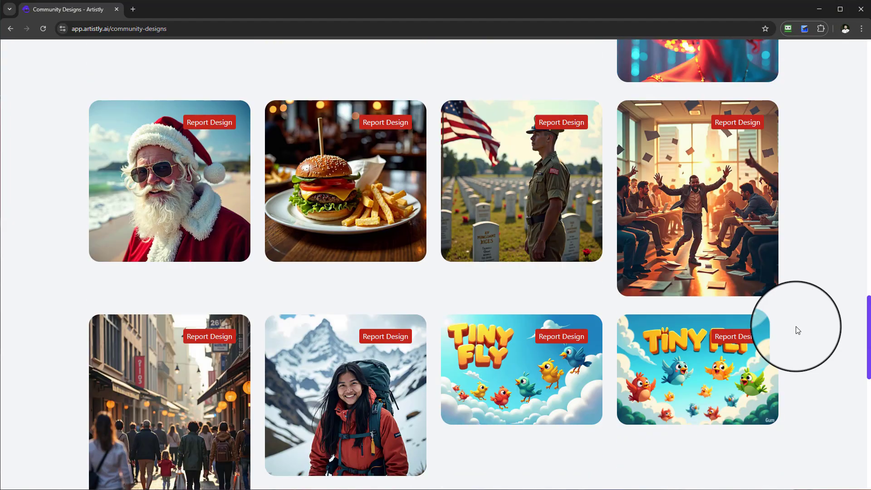
scroll("down", 3)
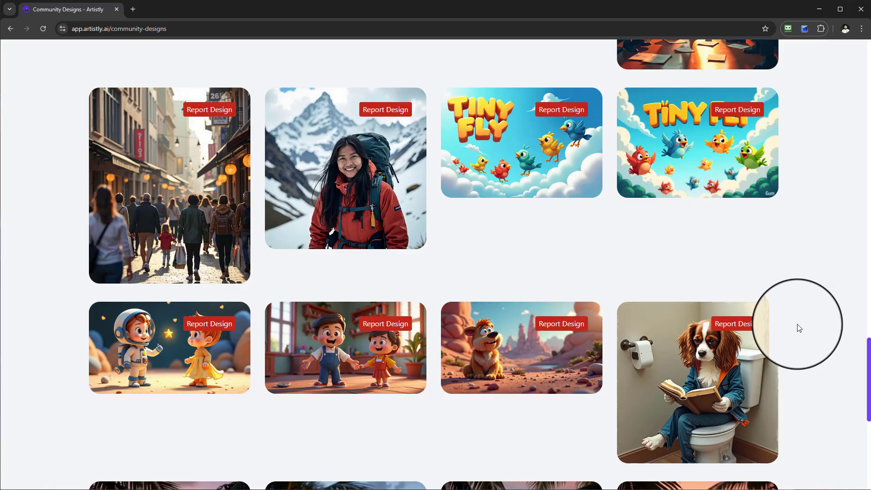
scroll("down", 3)
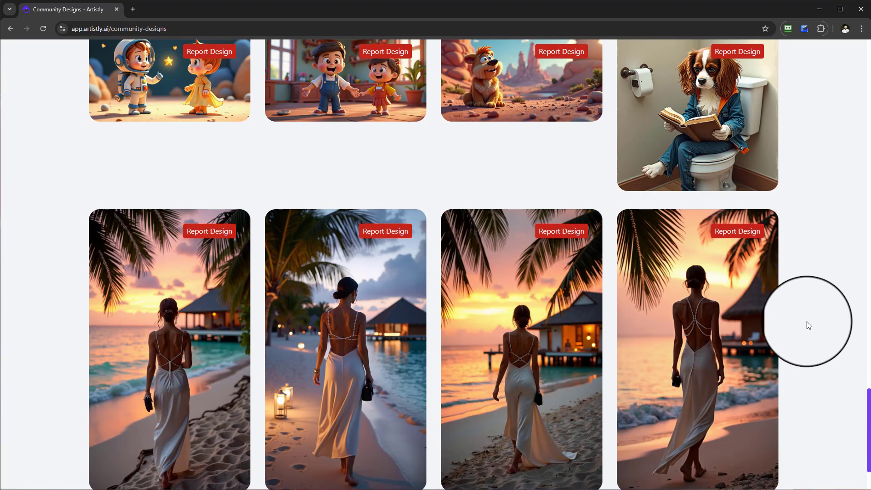
scroll("down", 3)
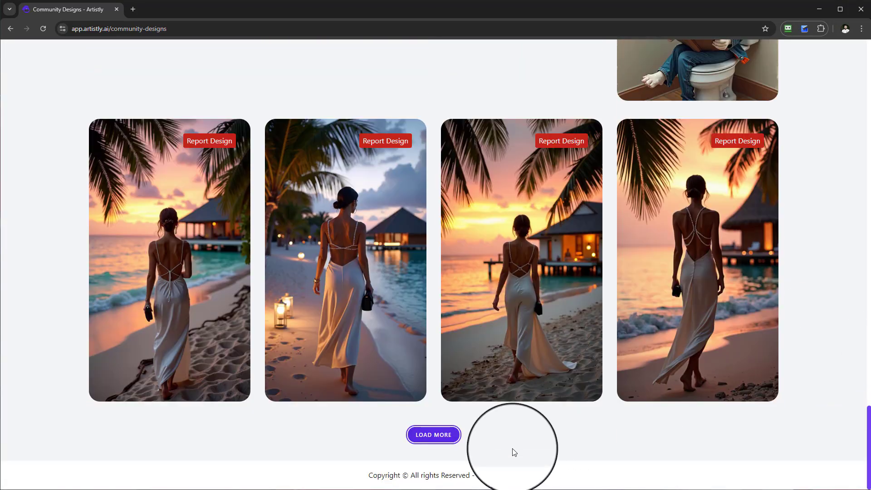
left_click(433, 435)
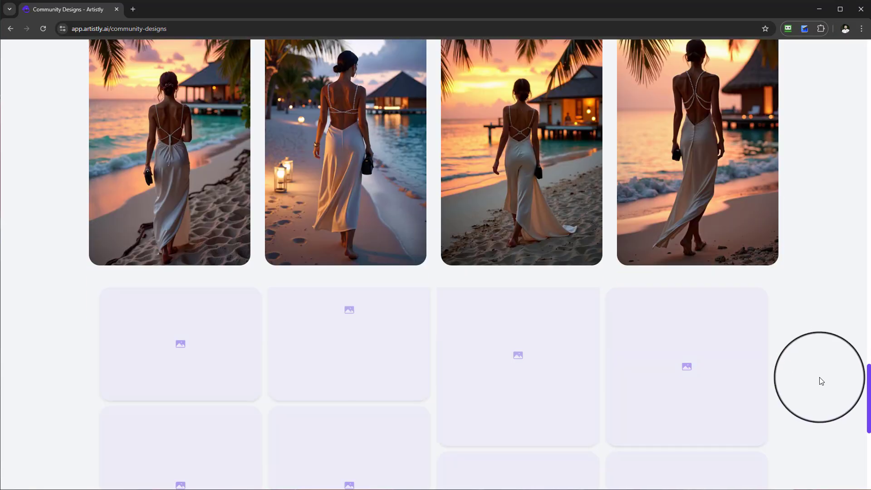
scroll("down", 3)
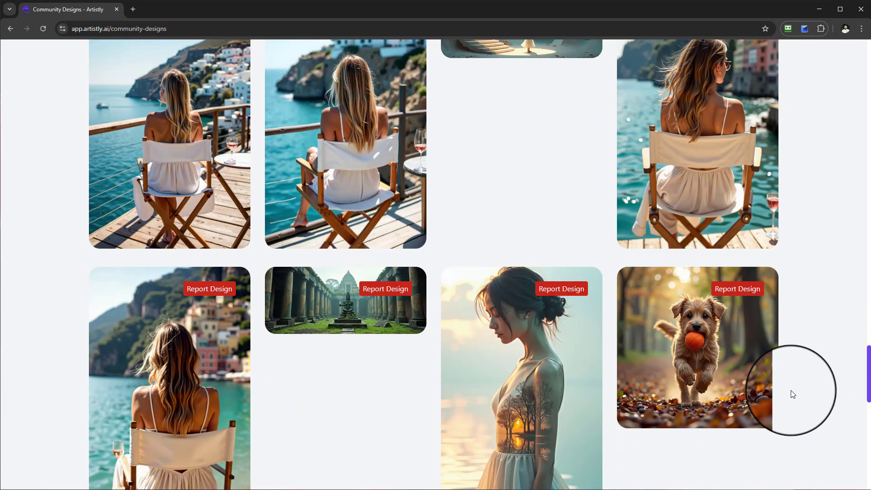
scroll("down", 3)
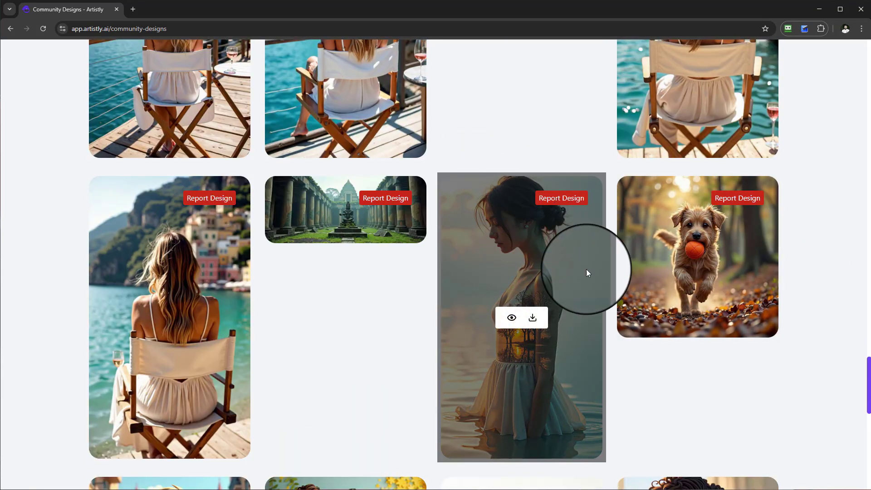
- View the woman-in-water design's details, close them and continue down the feed
left_click(511, 318)
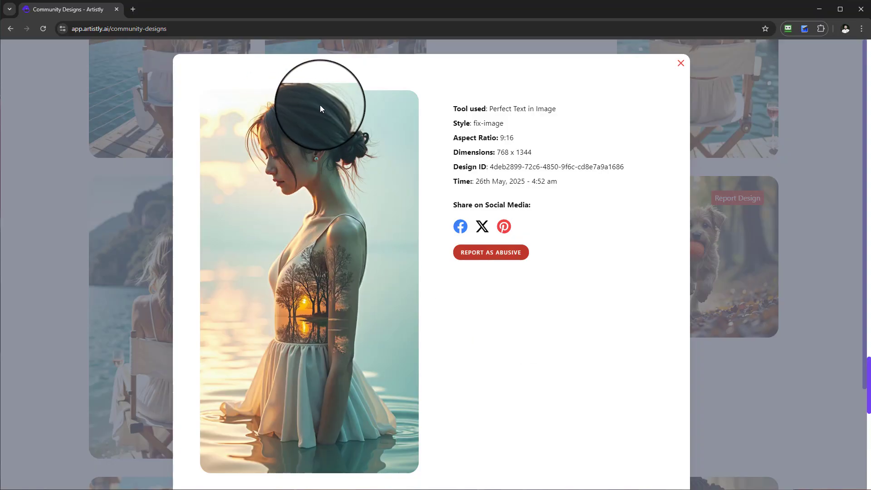
mouse_move(293, 385)
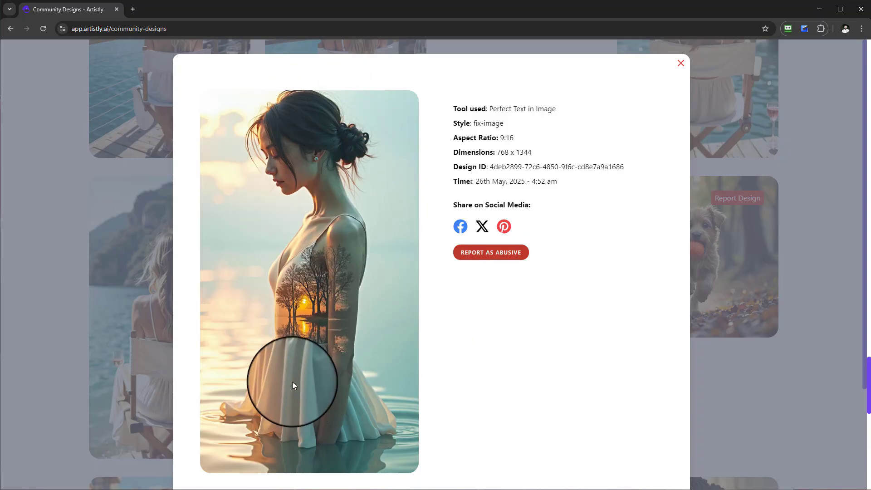
mouse_move(353, 230)
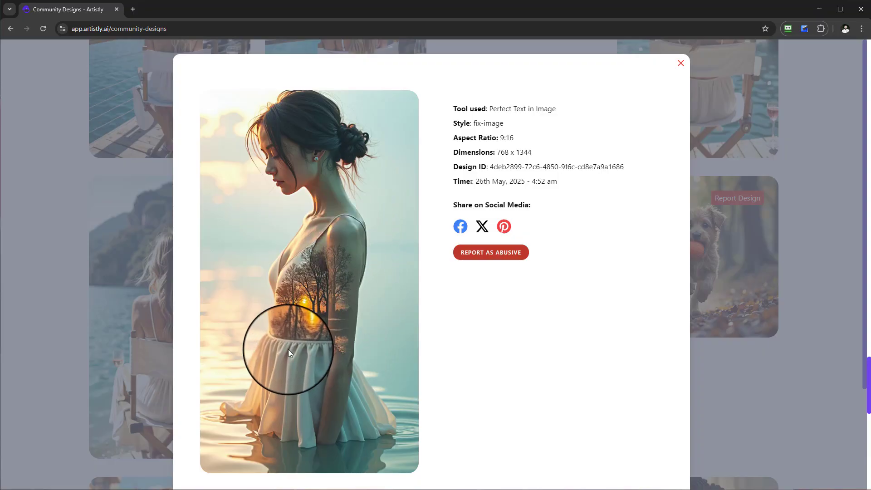
mouse_move(340, 257)
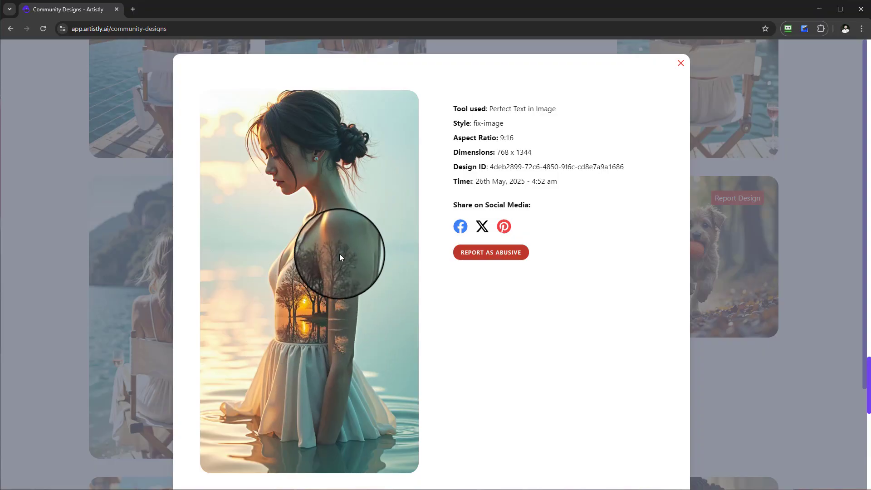
mouse_move(324, 328)
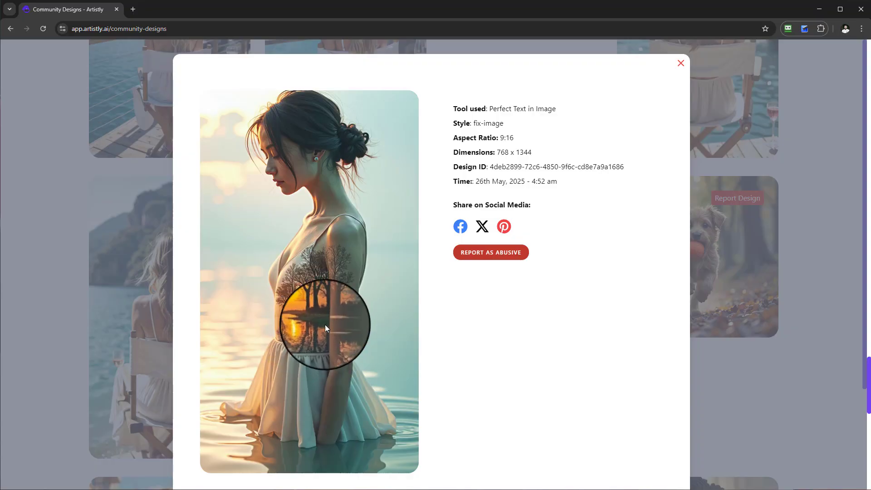
left_click(679, 63)
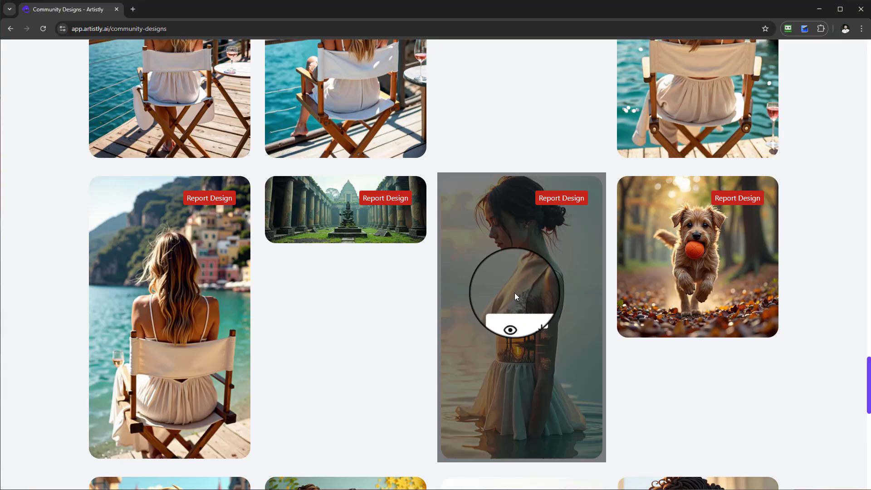
scroll("down", 3)
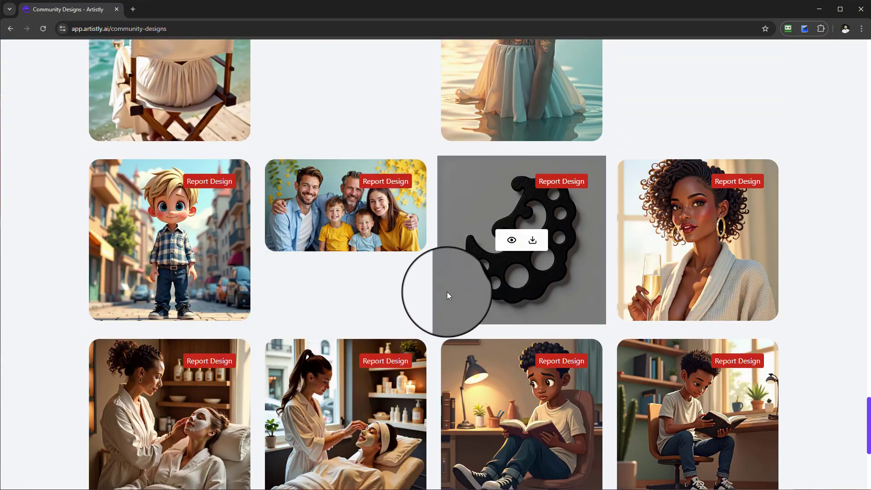
scroll("down", 3)
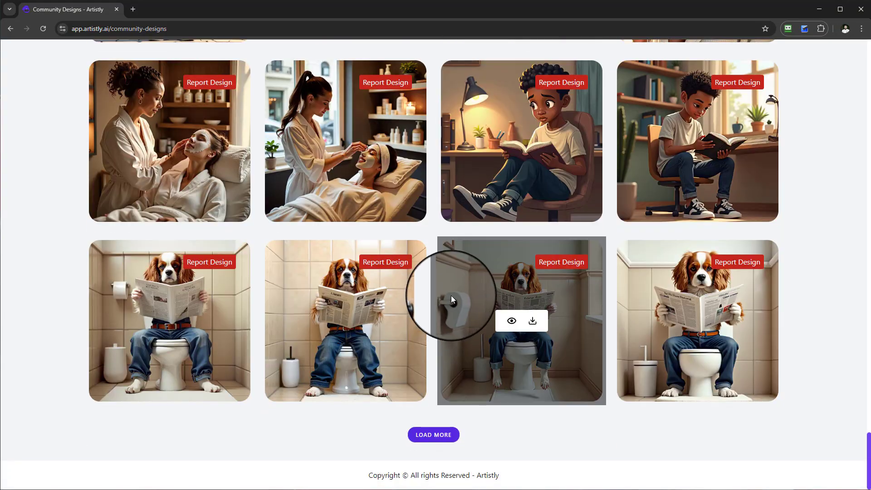
- View the boy-reading design's details, select its whole prompt text, and close the dialog
left_click(511, 320)
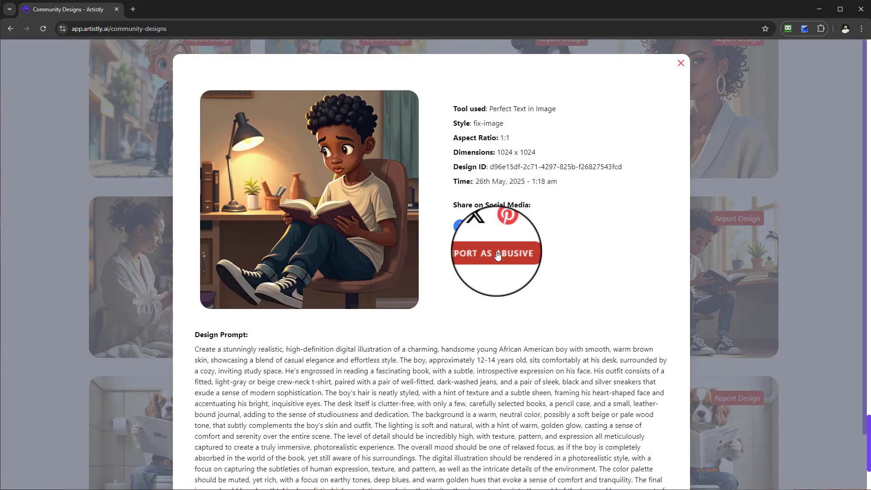
mouse_move(745, 105)
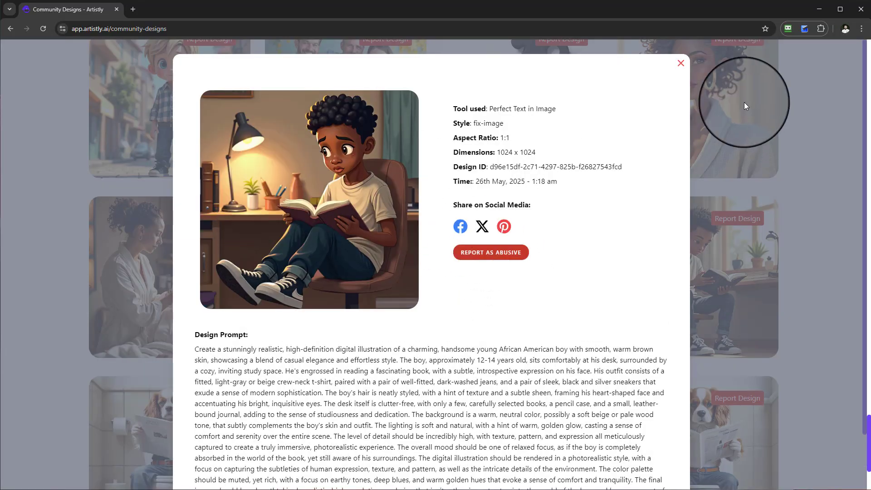
scroll("down", 3)
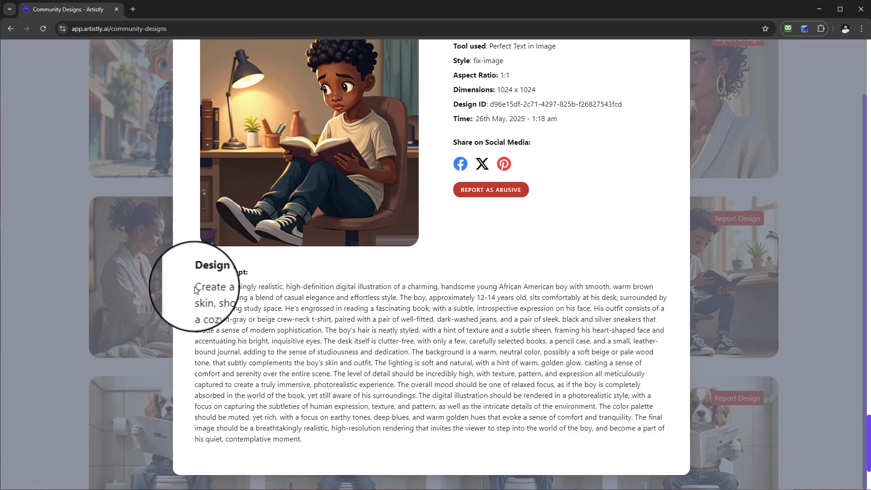
left_click_drag(196, 286, 313, 439)
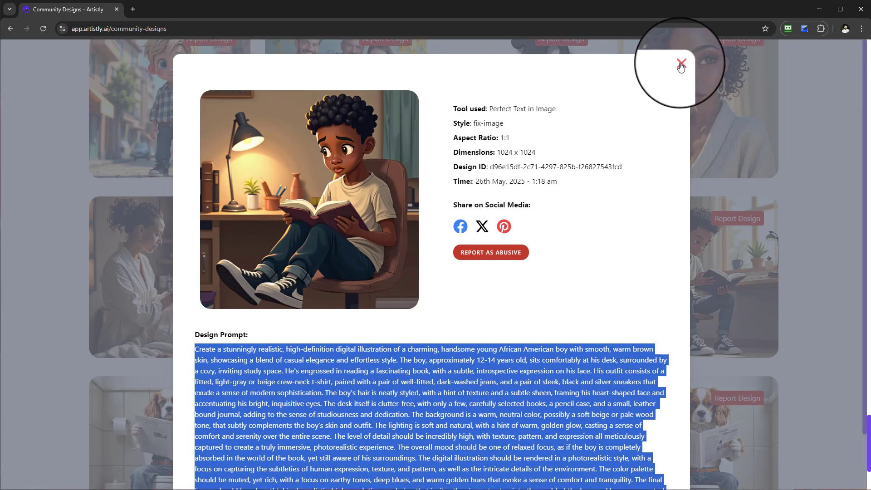
left_click(680, 62)
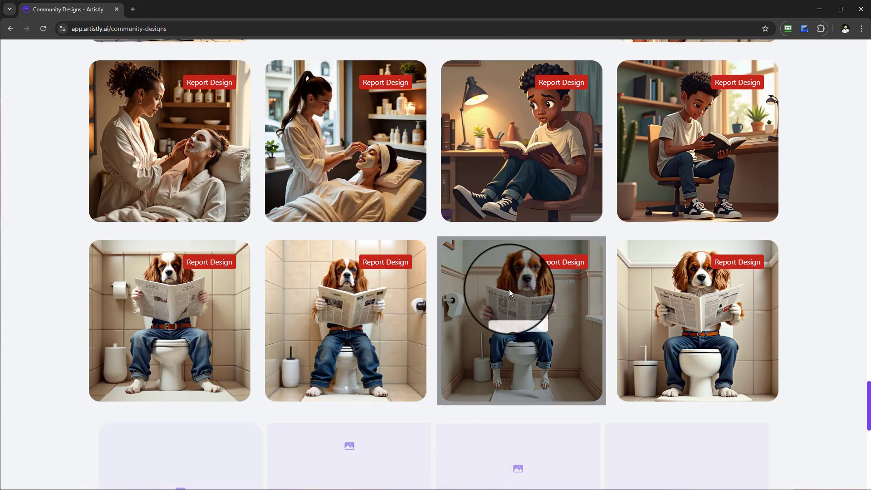
- Continue down the feed to load the Pooh-and-collie and elephant astronaut designs
scroll("down", 3)
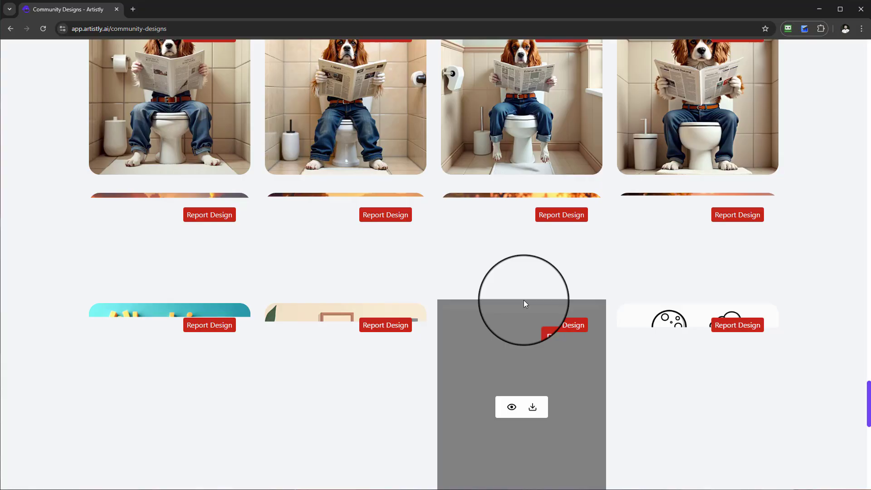
scroll("down", 3)
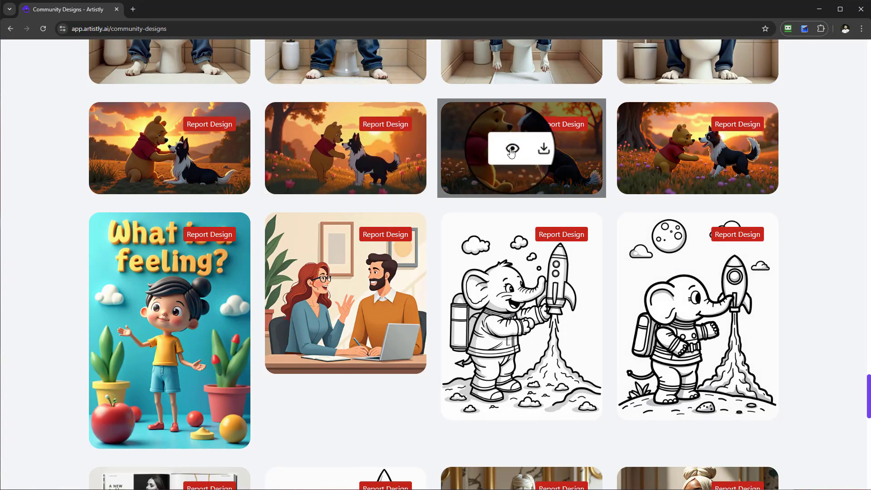
left_click(511, 152)
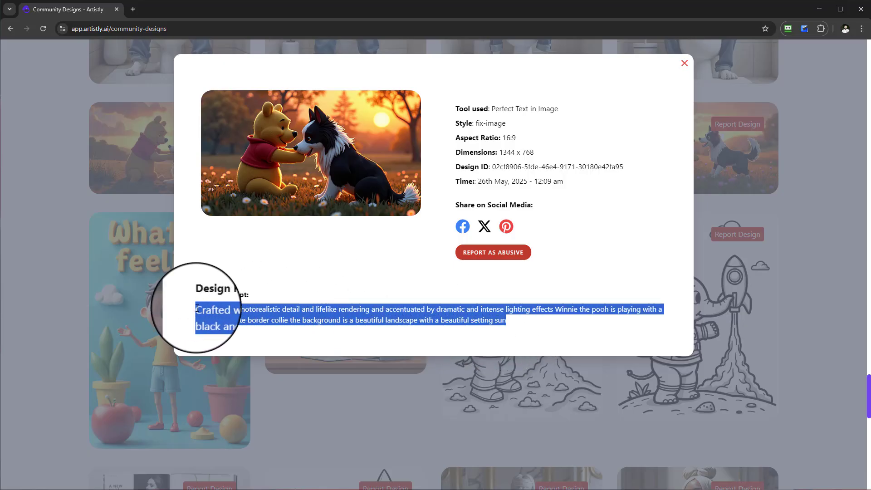
left_click(684, 63)
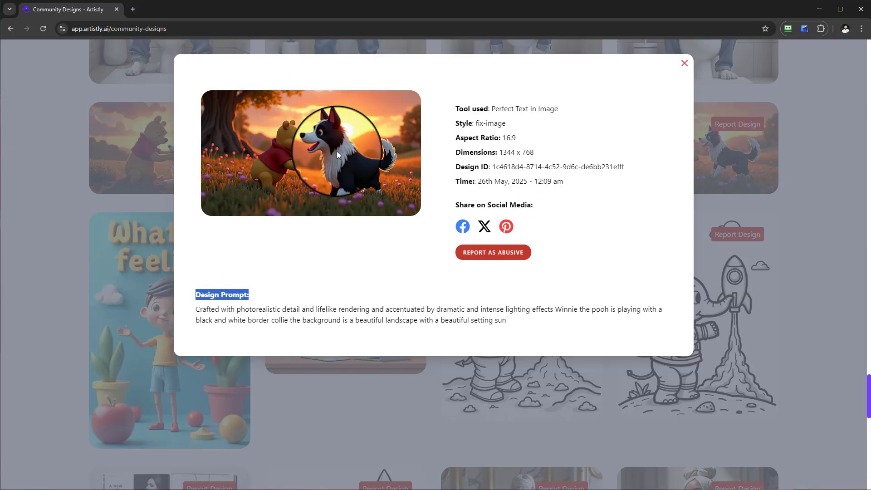
left_click(684, 63)
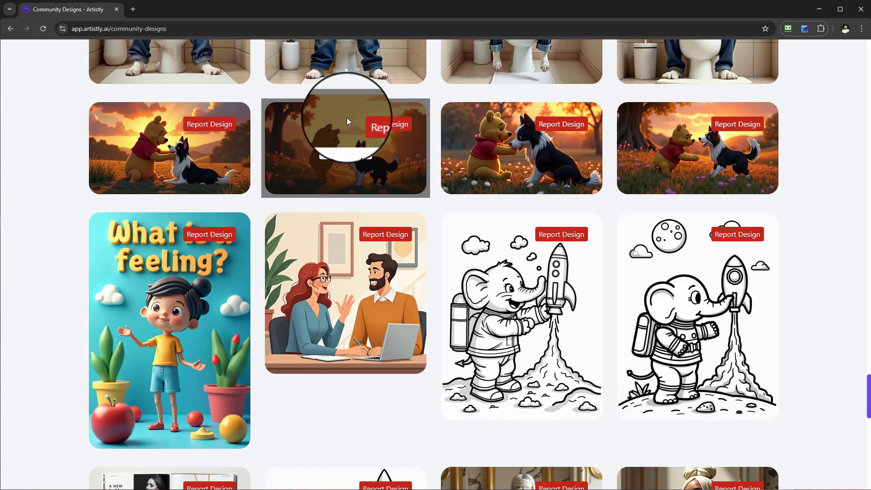
mouse_move(696, 147)
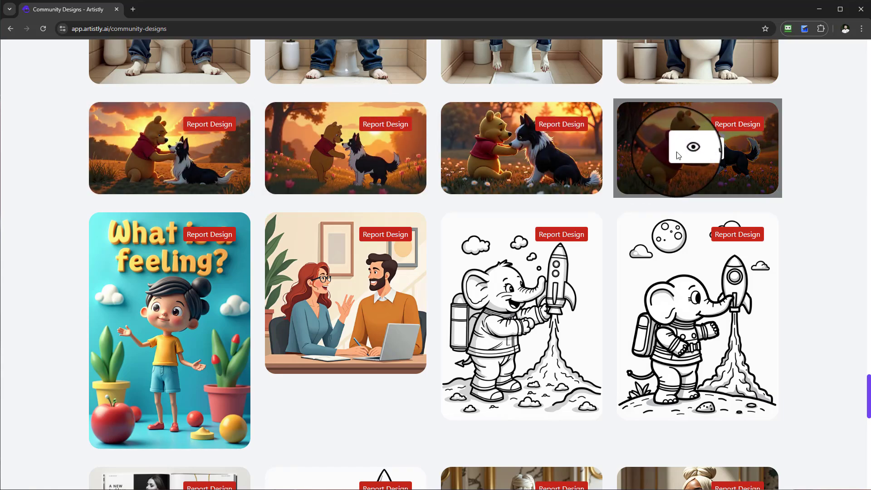
left_click(692, 147)
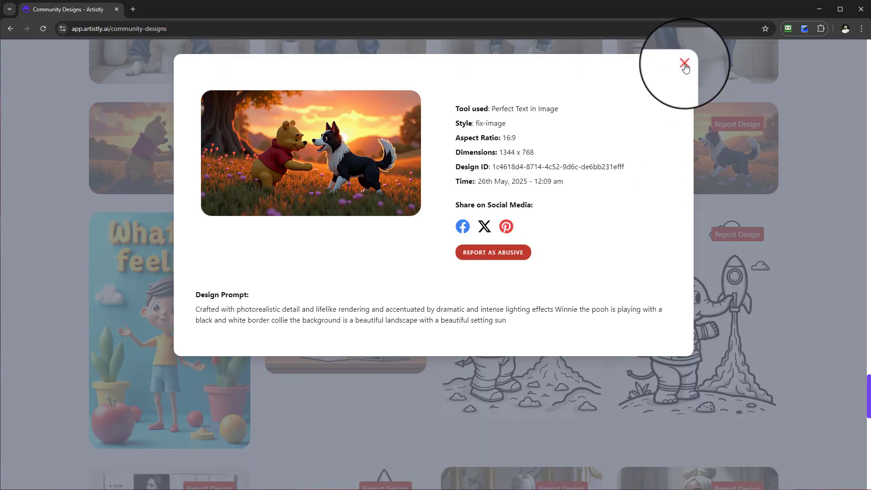
left_click(684, 63)
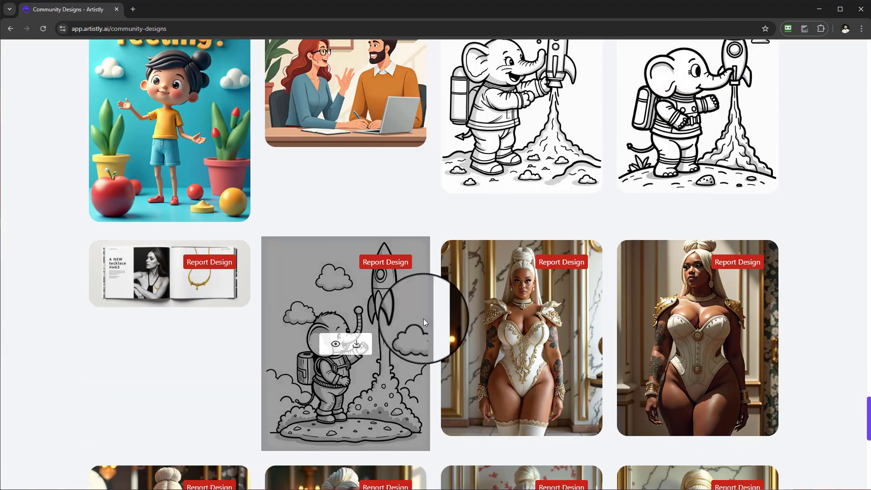
scroll("down", 3)
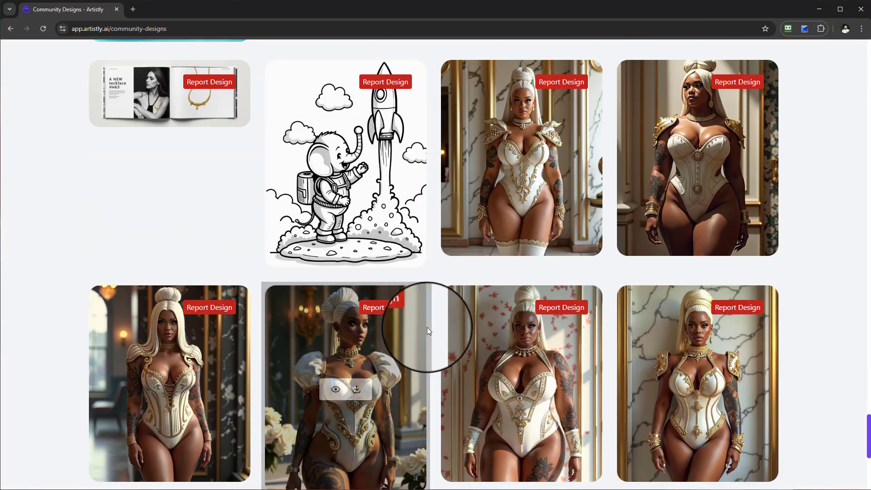
scroll("down", 3)
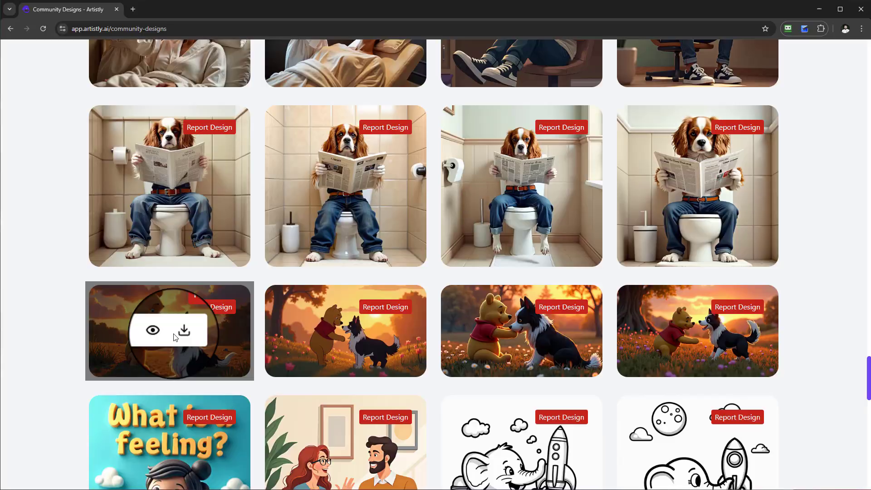
left_click(153, 330)
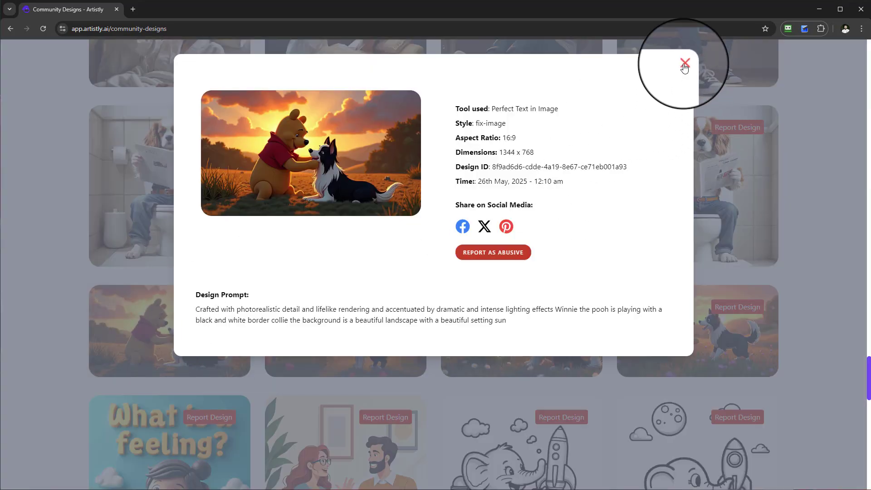
left_click(685, 63)
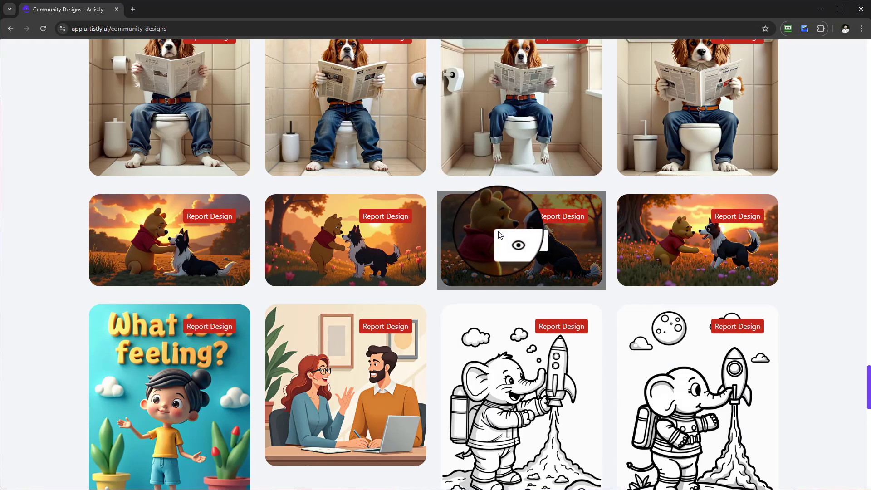
scroll("down", 3)
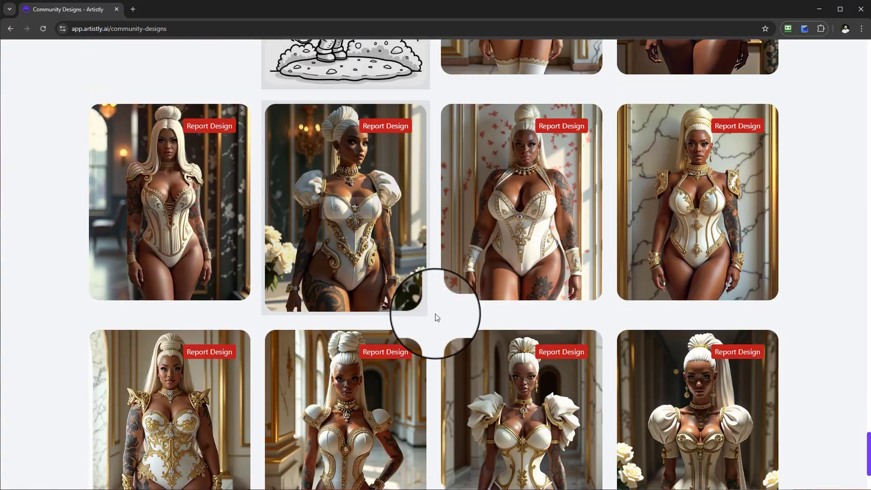
- Browse down the feed past typography shirts, the Fight For It gloves and Feeling Lucky print
scroll("down", 3)
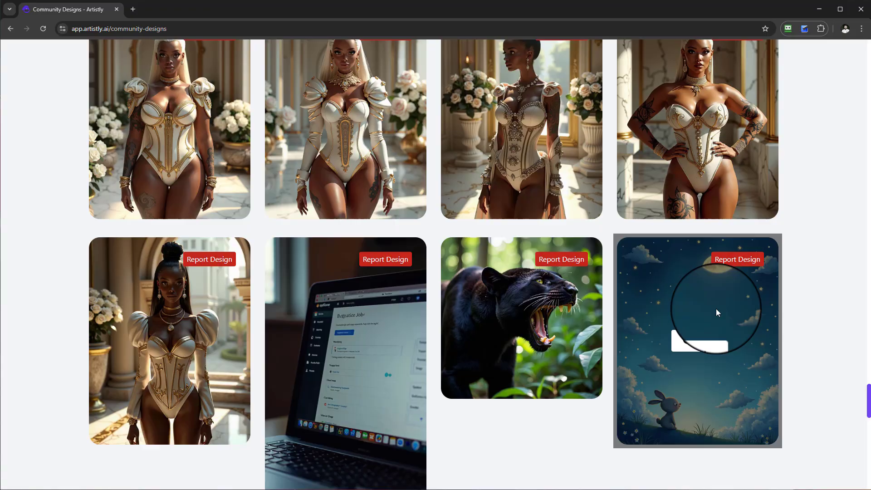
scroll("down", 3)
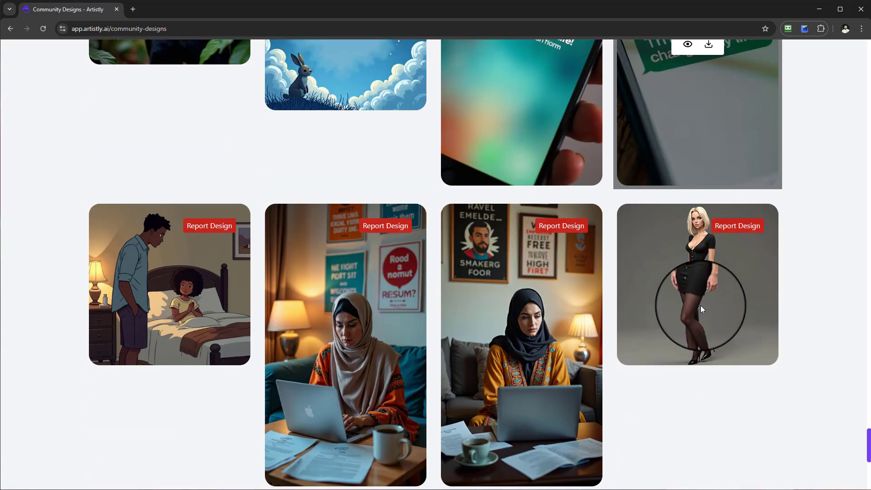
scroll("down", 3)
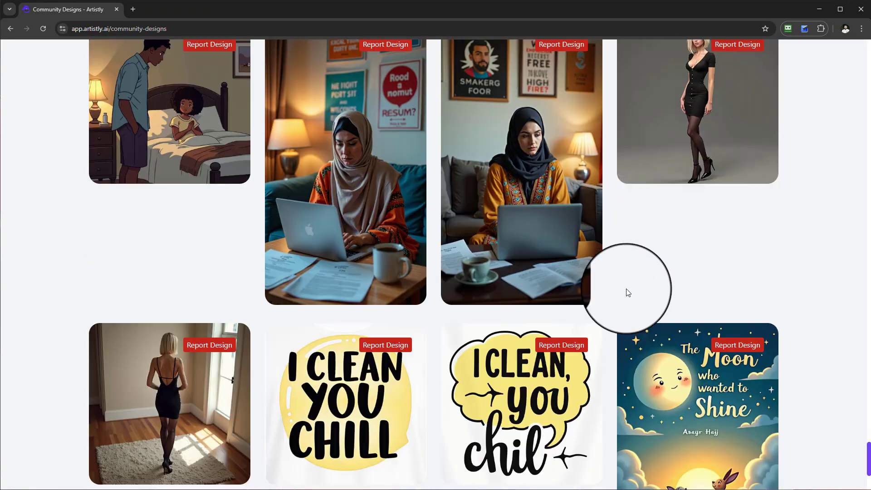
scroll("down", 3)
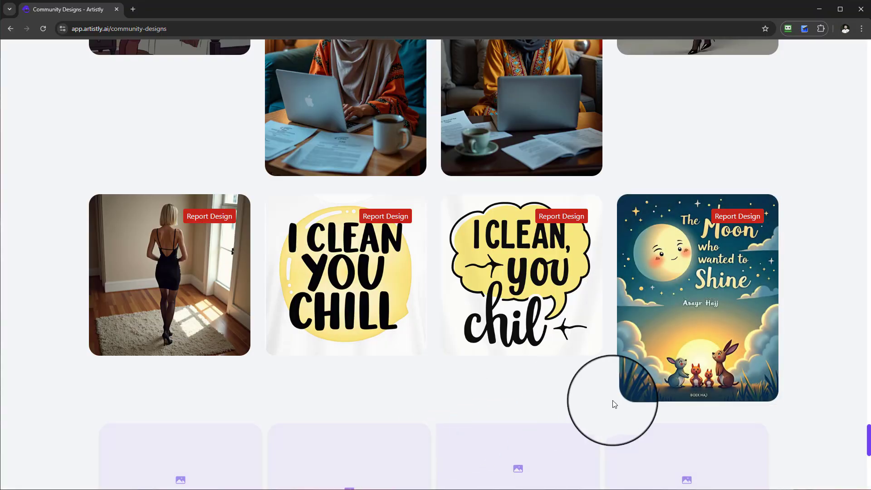
scroll("down", 3)
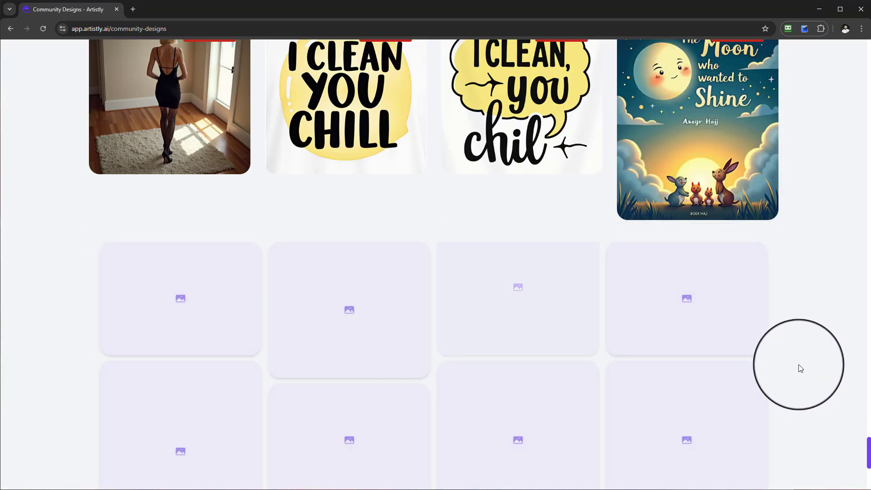
scroll("down", 3)
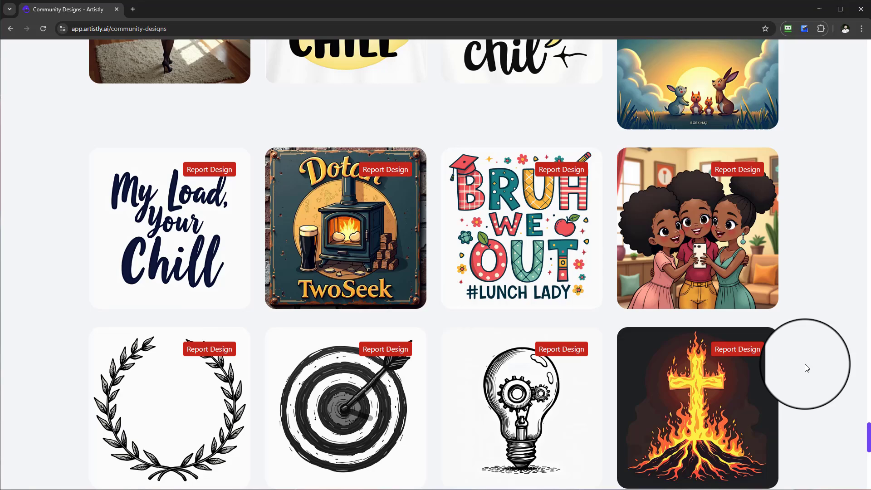
scroll("down", 3)
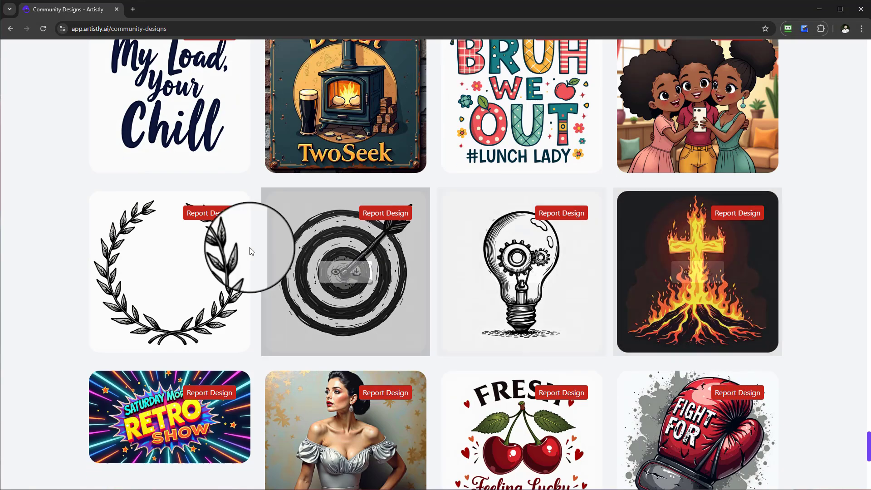
scroll("down", 3)
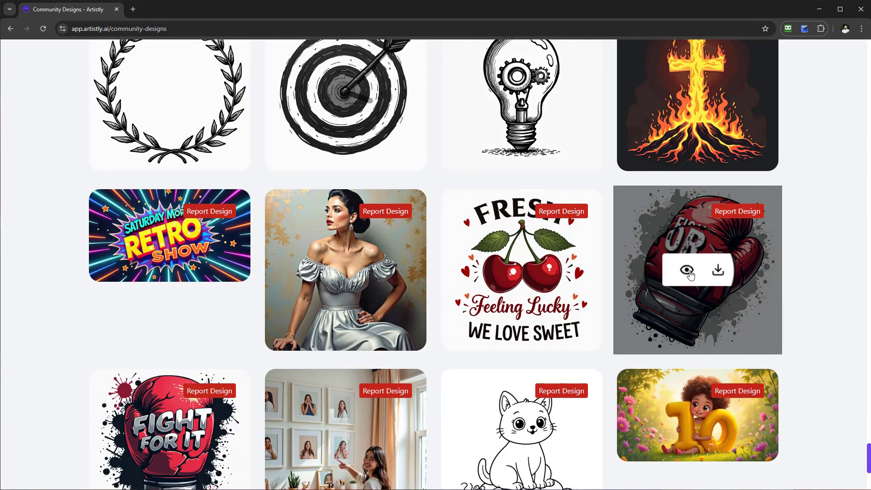
left_click(688, 270)
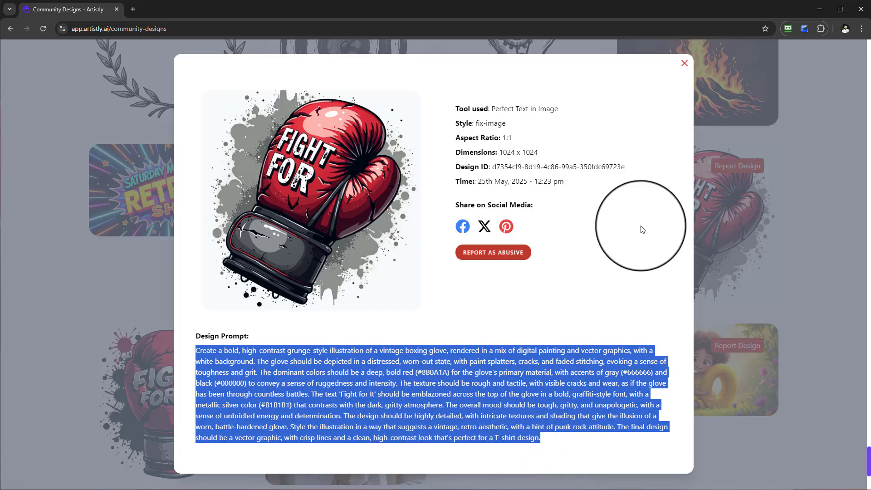
left_click(684, 63)
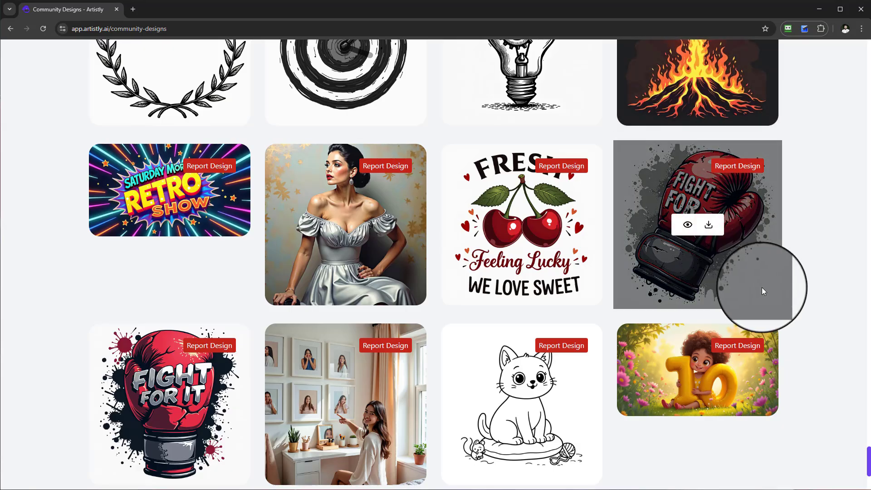
scroll("down", 3)
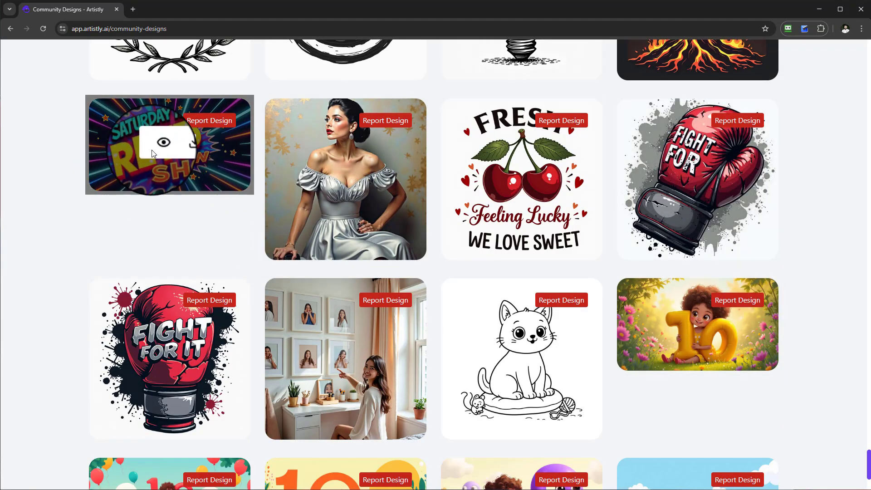
left_click(166, 145)
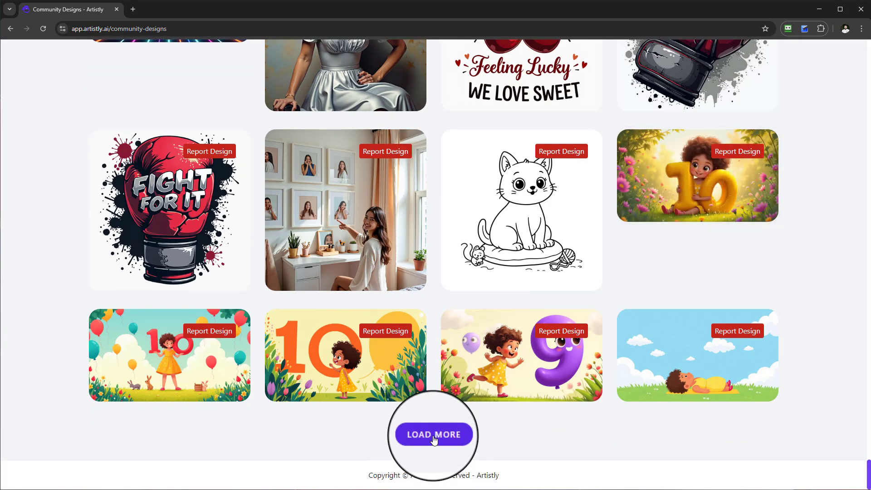
- Load more shared designs and browse the storybook-girl scenes, coloring pages and royal dog portraits
left_click(434, 435)
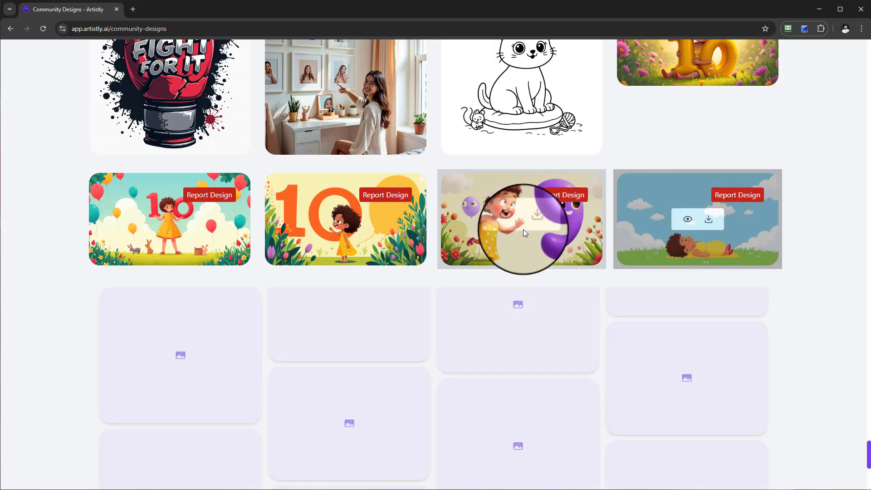
scroll("down", 3)
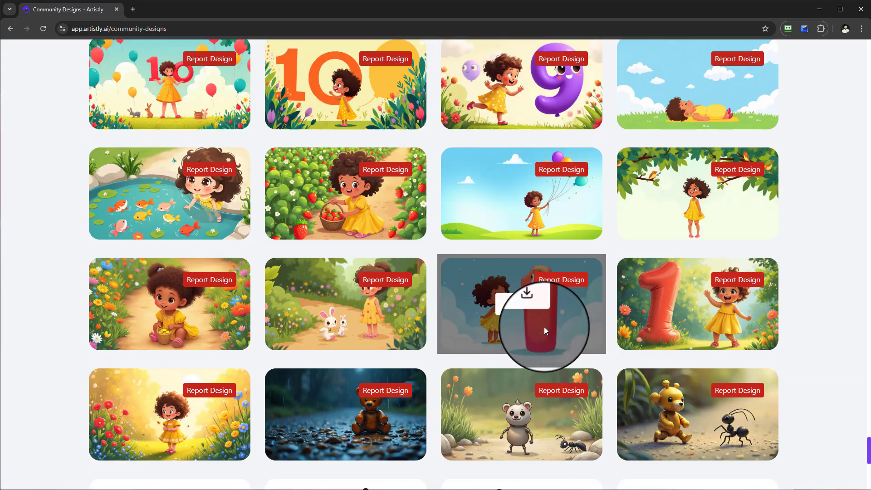
scroll("down", 3)
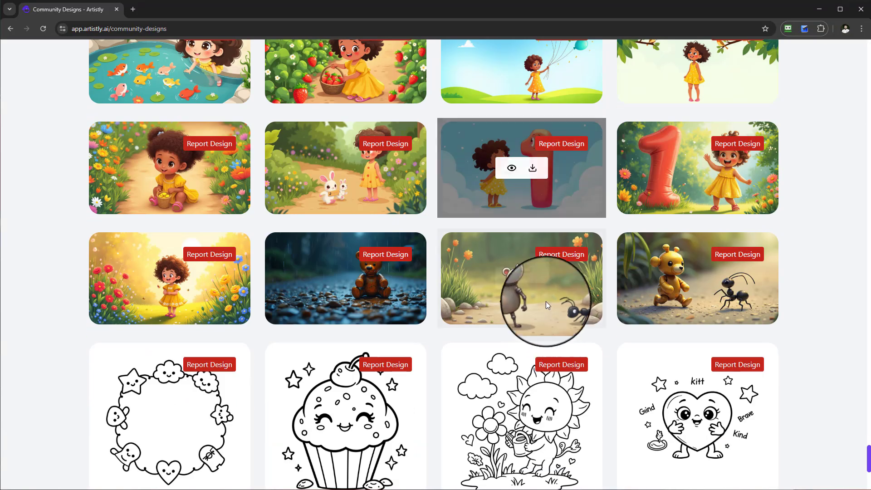
scroll("down", 3)
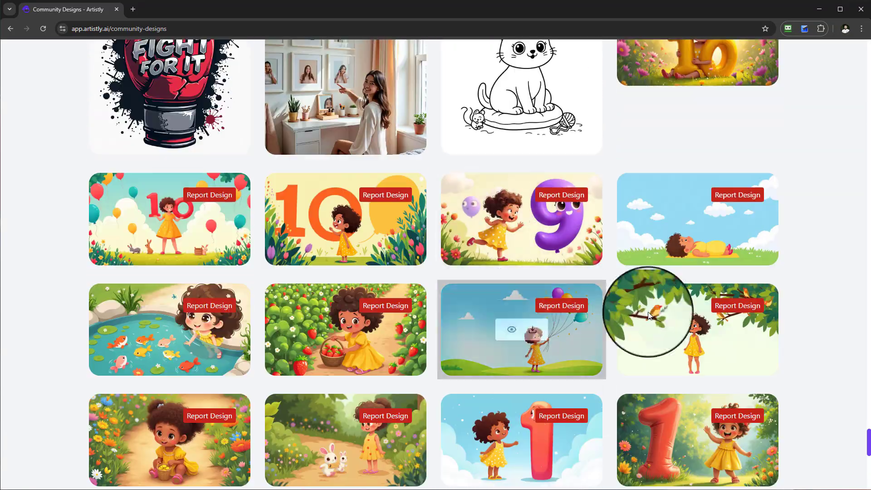
scroll("down", 3)
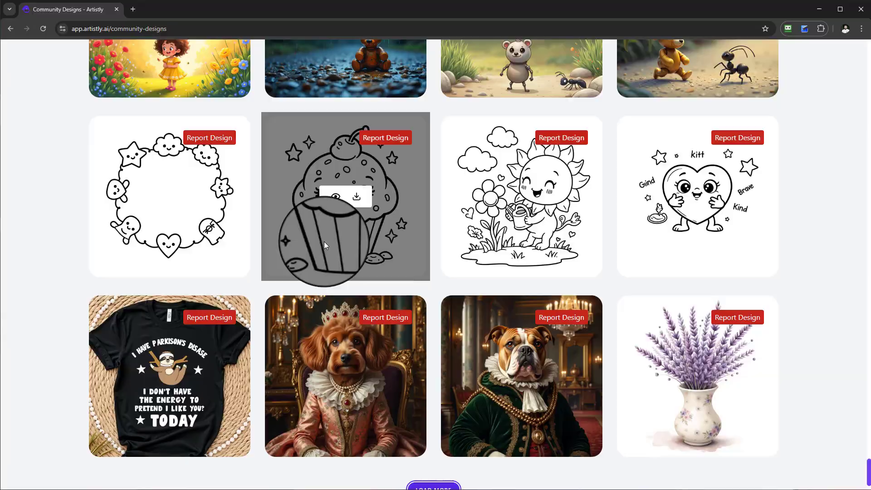
scroll("down", 3)
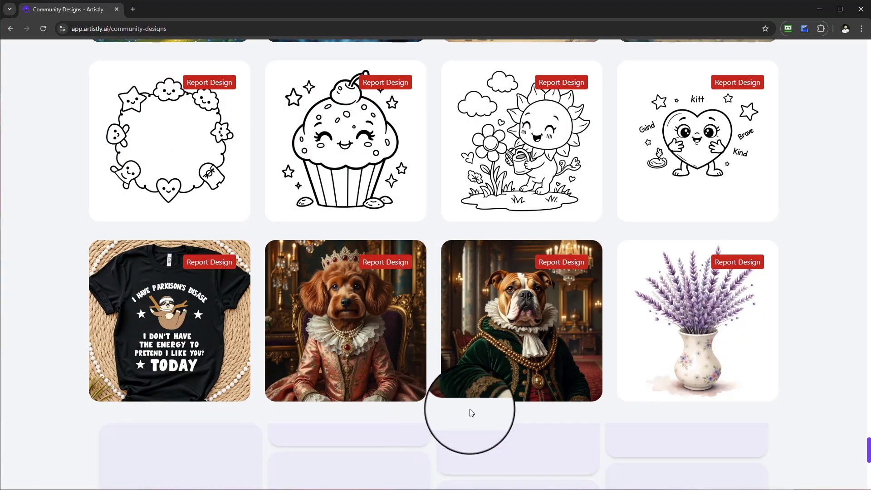
scroll("down", 3)
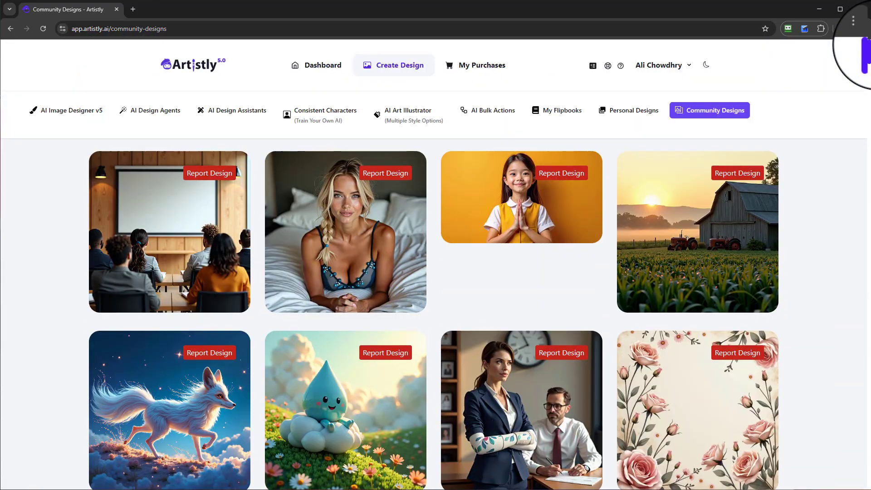
scroll("down", 3)
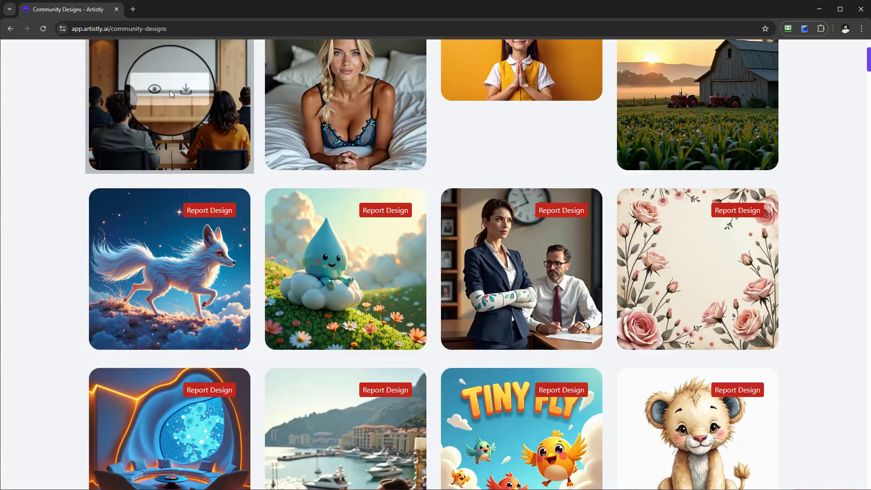
scroll("down", 3)
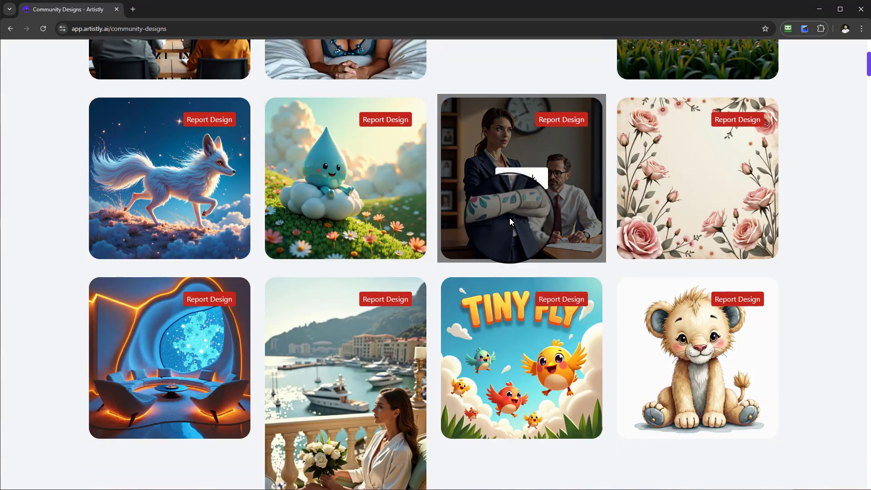
left_click(696, 178)
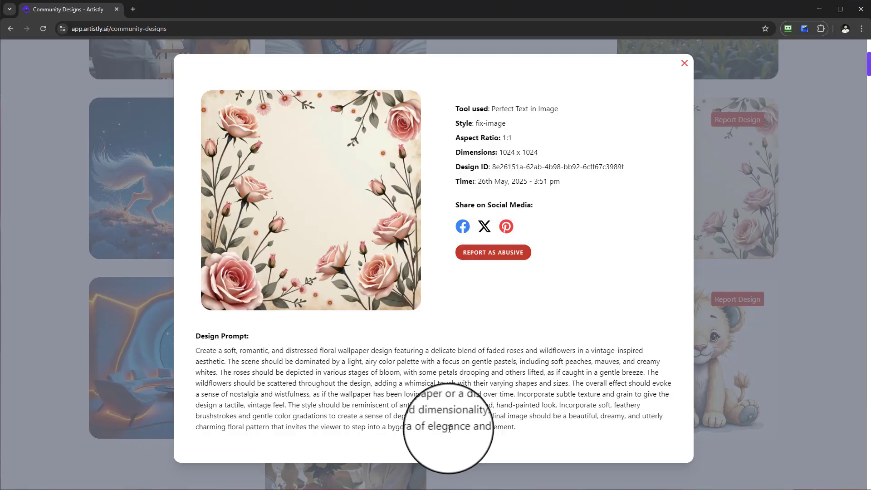
left_click(684, 63)
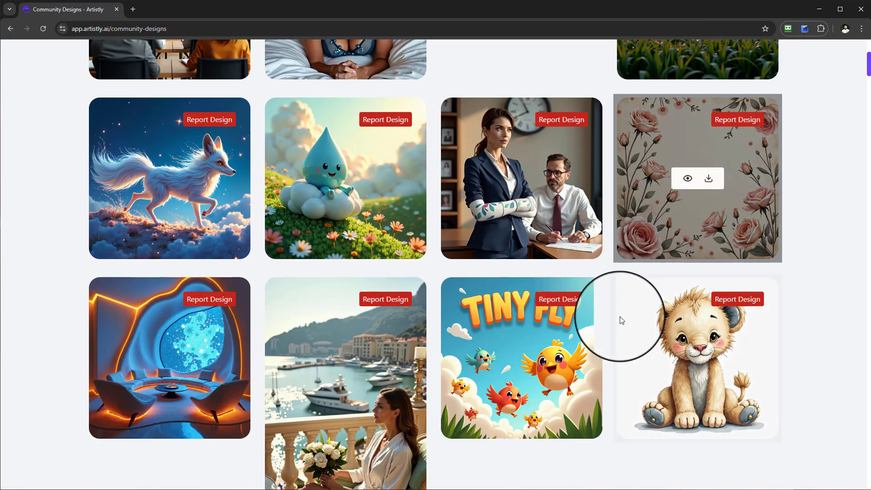
scroll("down", 3)
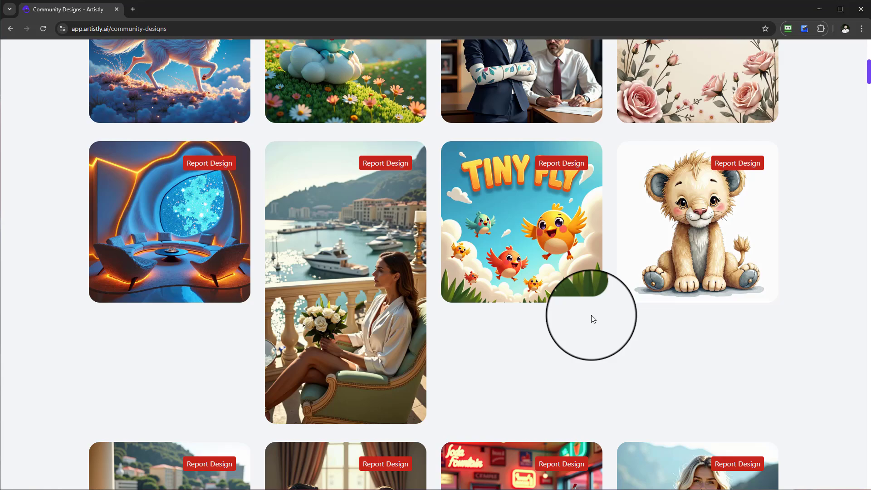
mouse_move(507, 228)
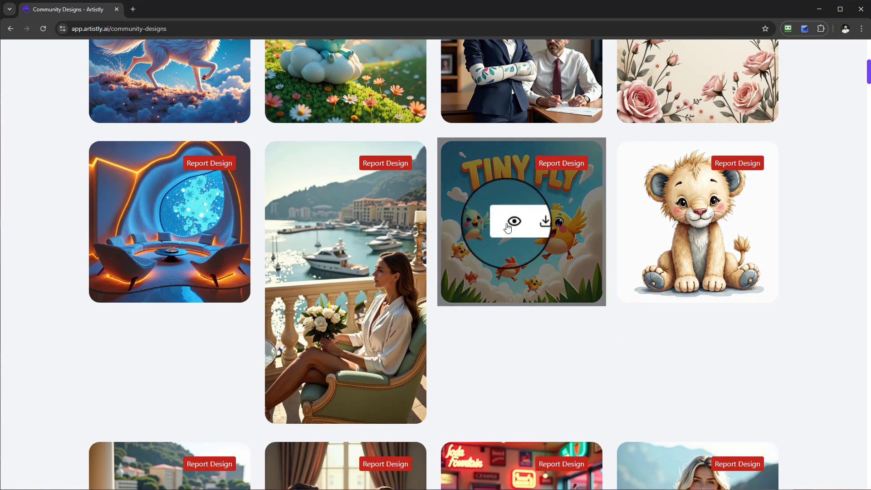
mouse_move(345, 281)
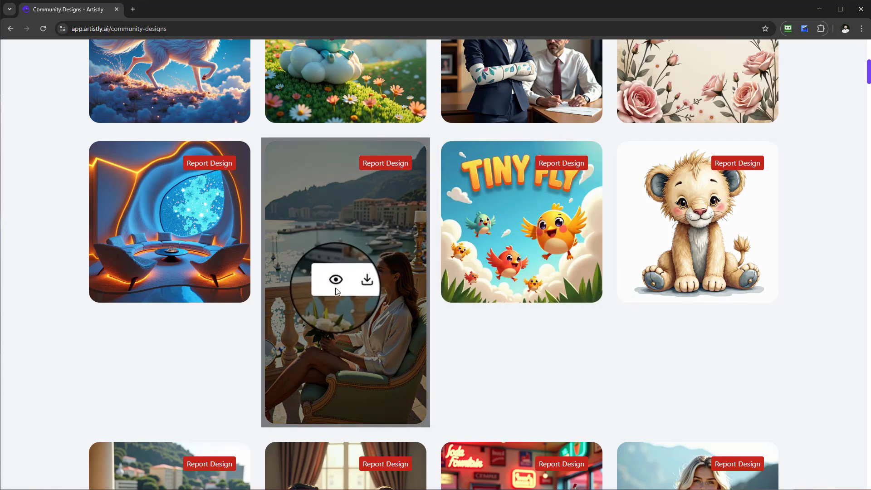
left_click(336, 280)
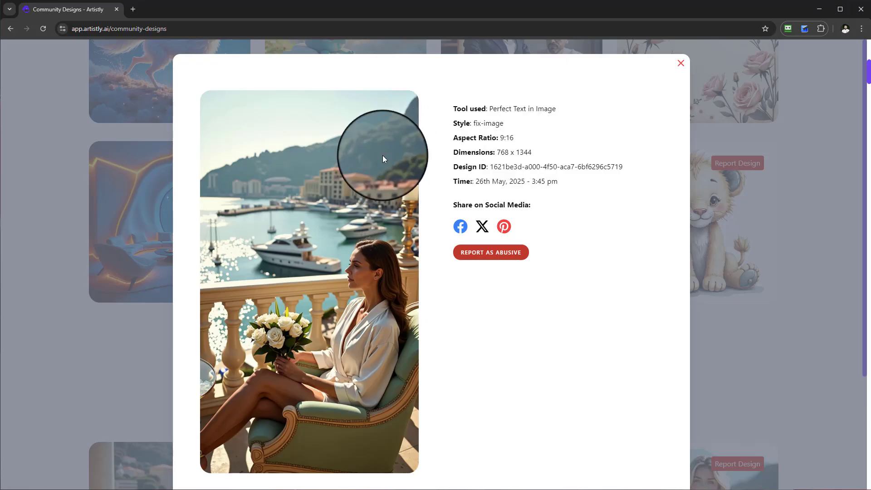
left_click(680, 63)
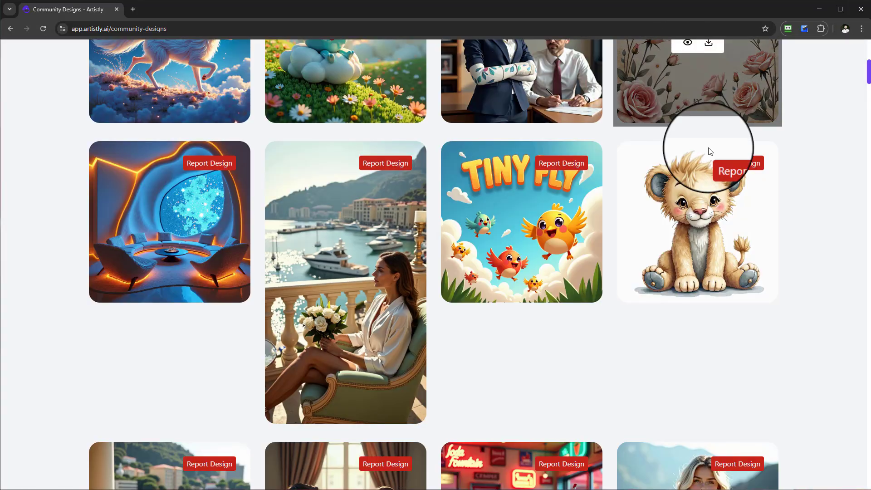
scroll("down", 3)
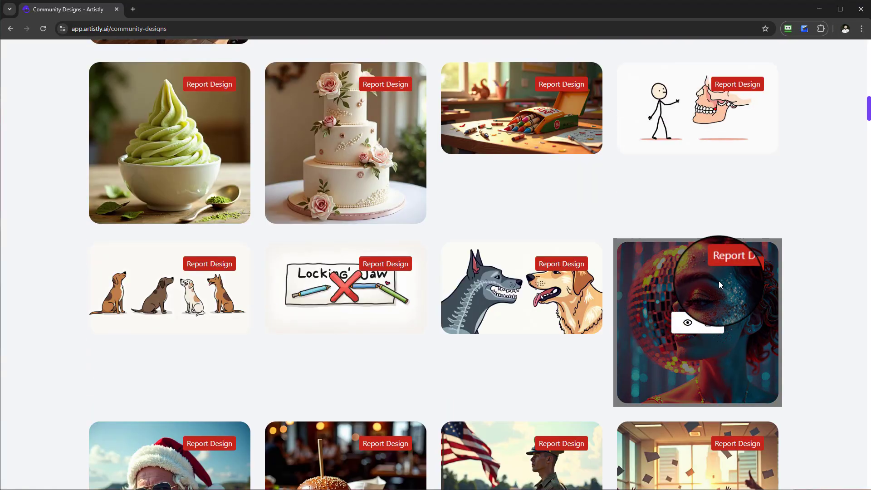
scroll("down", 3)
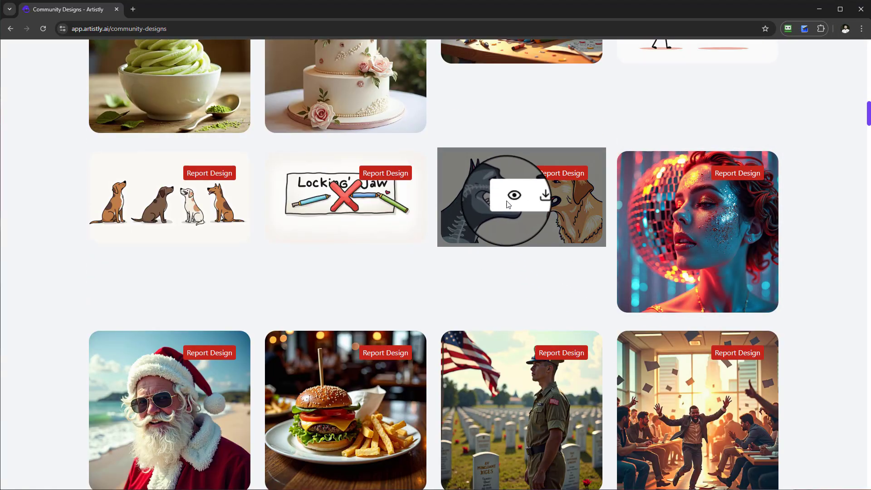
left_click(514, 195)
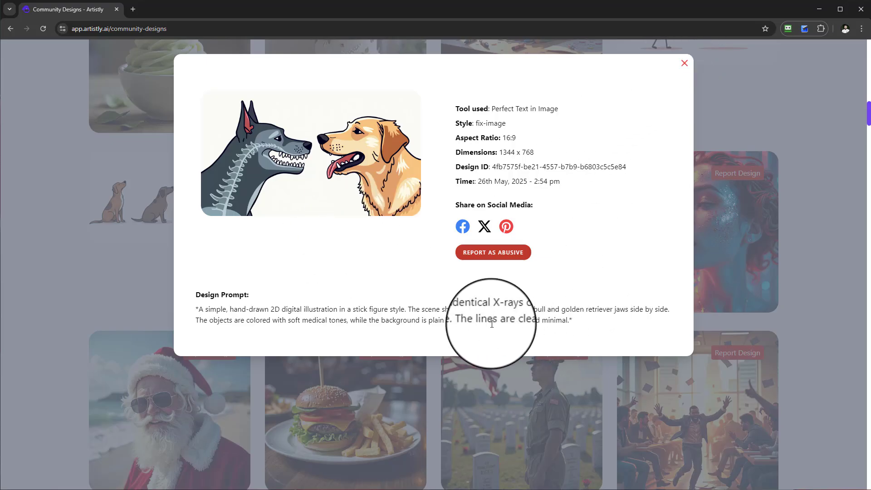
left_click(684, 62)
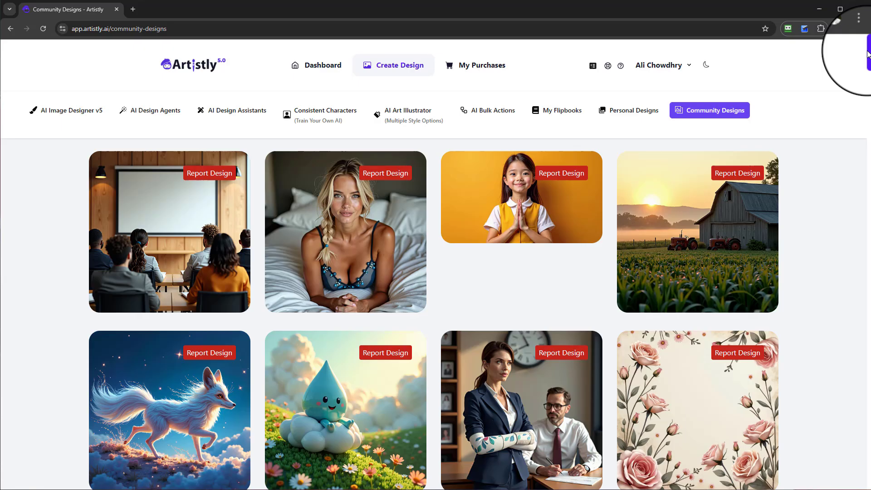
- In Personal Designs, view the private businessman portrait's Make It Public option and close its details
left_click(634, 110)
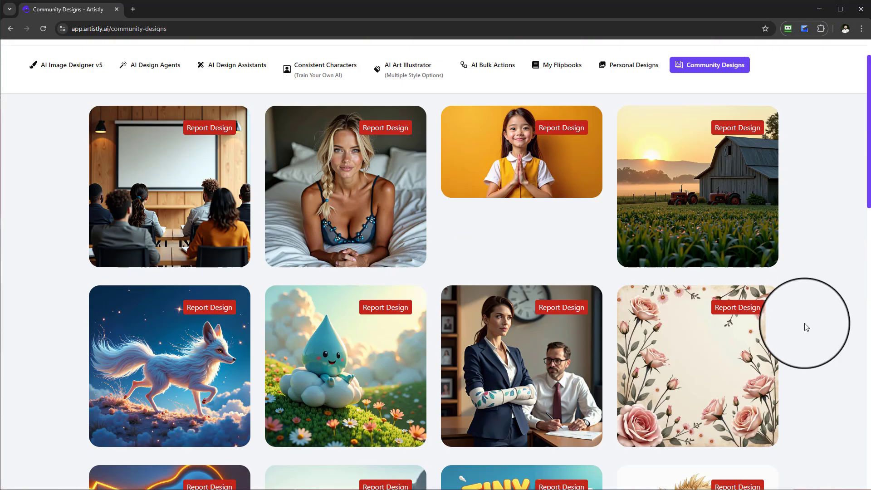
left_click(627, 110)
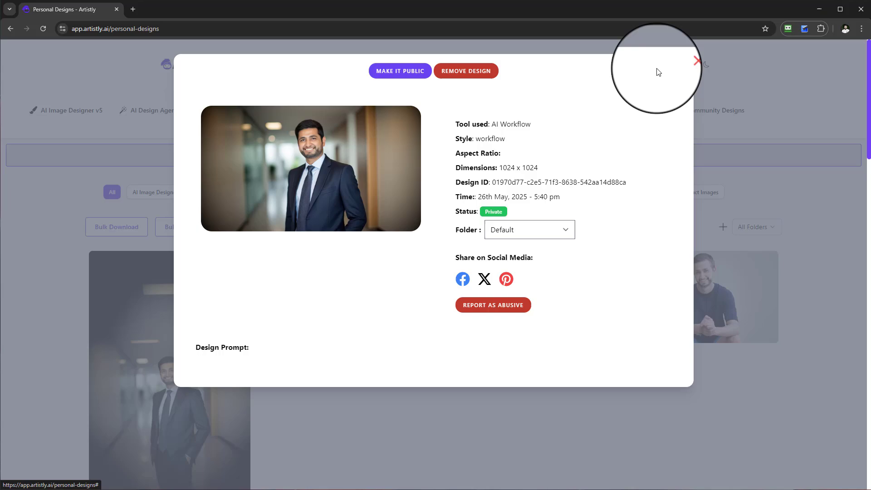
left_click(696, 61)
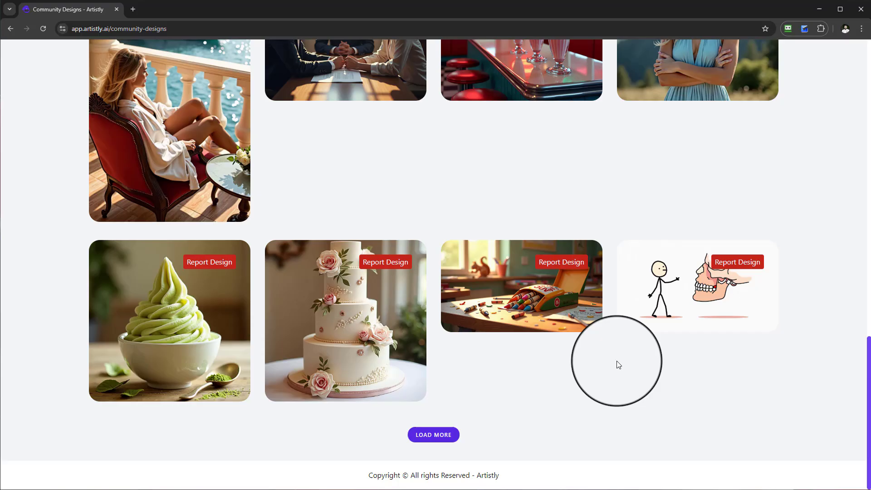
mouse_move(660, 362)
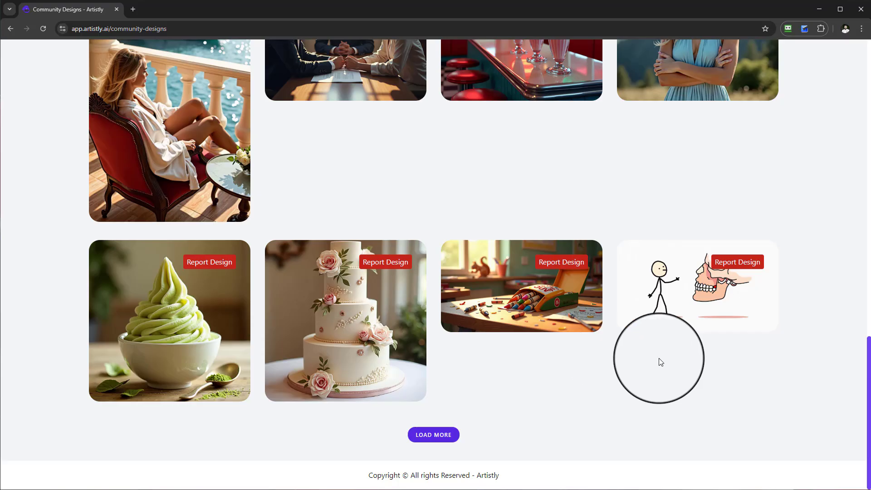
mouse_move(800, 378)
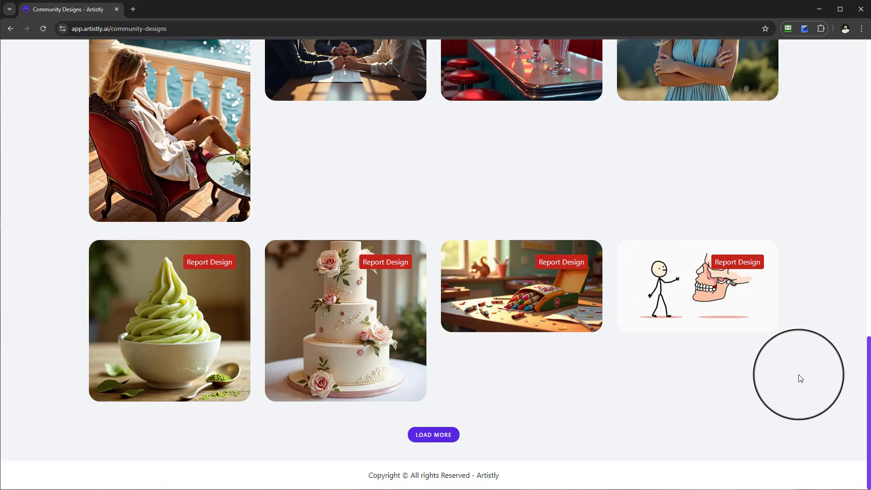